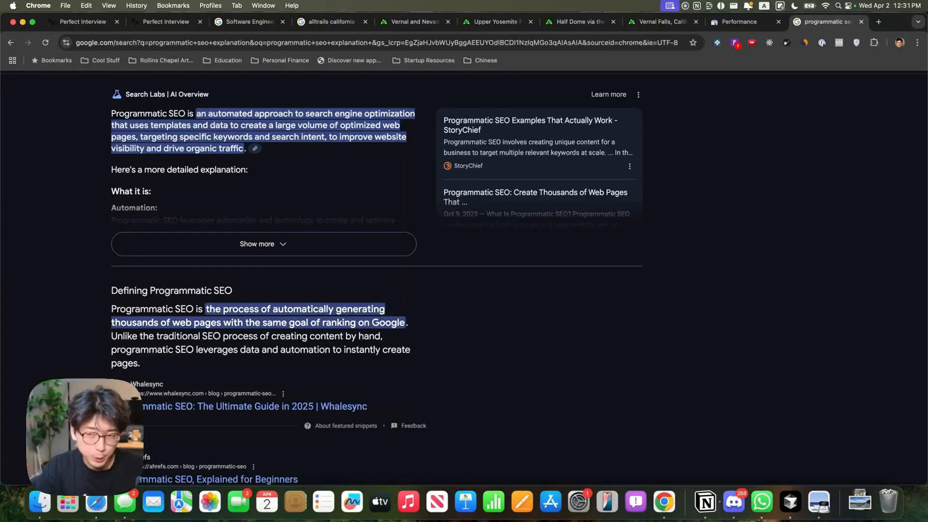
# Step: Show the Vernal and Nevada Falls via Mist Trail page and dismiss its sign-up prompt
pyautogui.click(413, 22)
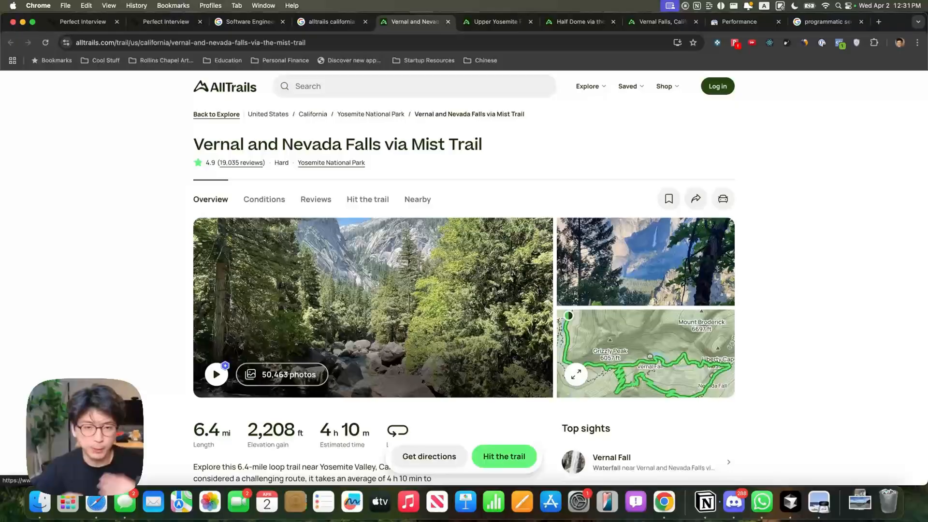
pyautogui.moveTo(225, 87)
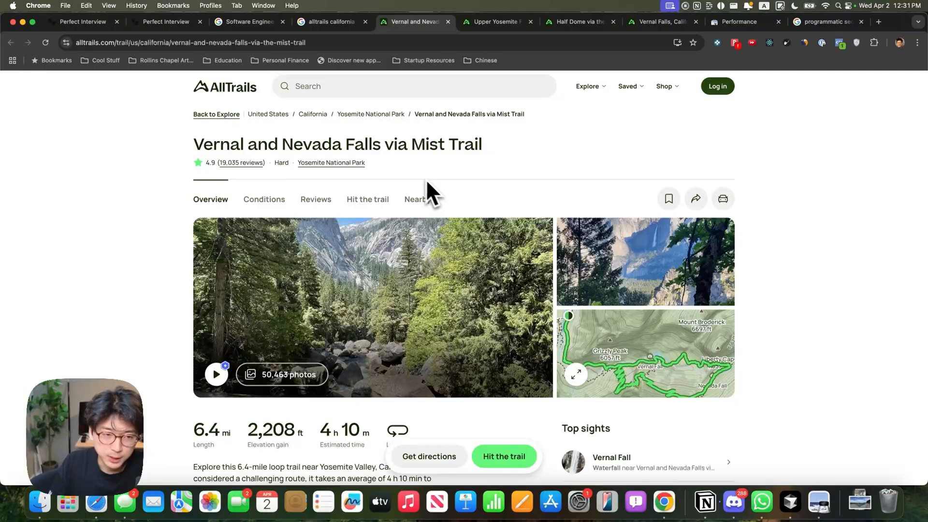
pyautogui.scroll(-3)
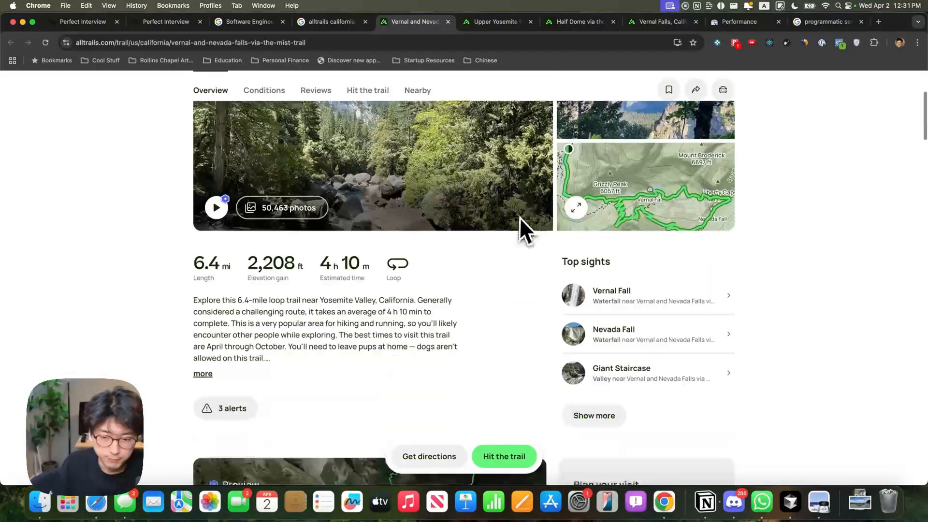
pyautogui.scroll(-3)
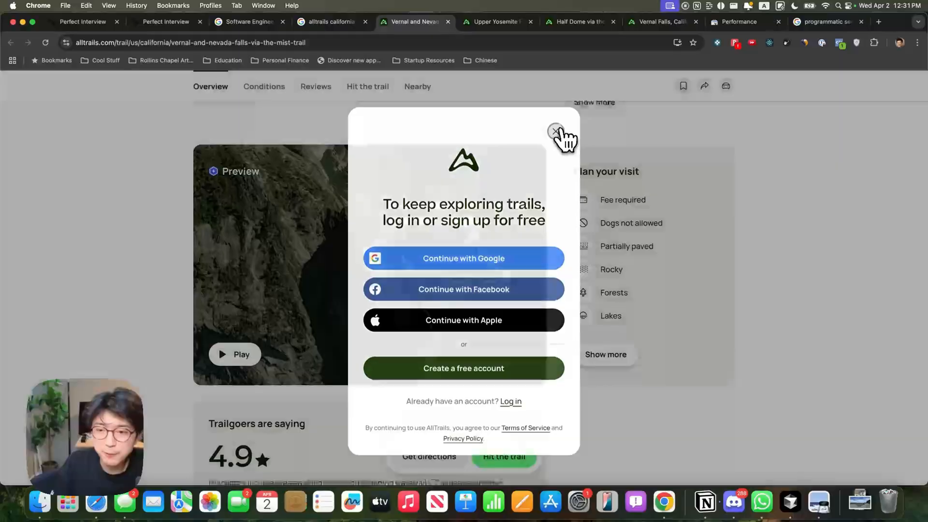
pyautogui.click(554, 130)
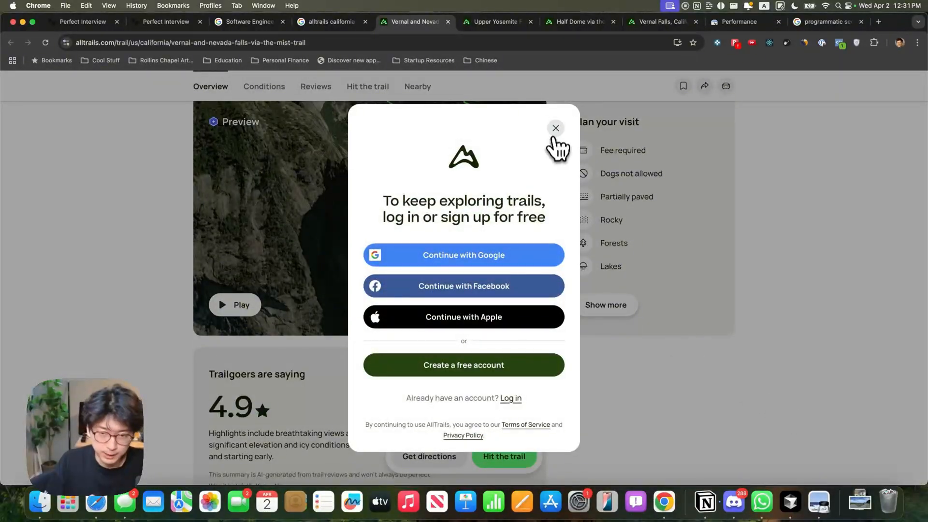
pyautogui.click(554, 129)
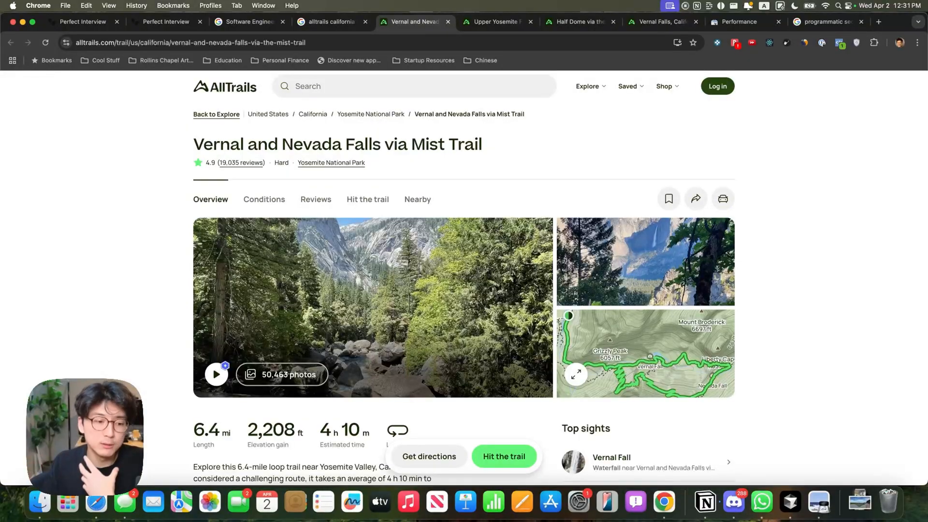
# Step: Browse the Upper Yosemite Falls trail page, then the Vernal Falls trail page
pyautogui.click(494, 21)
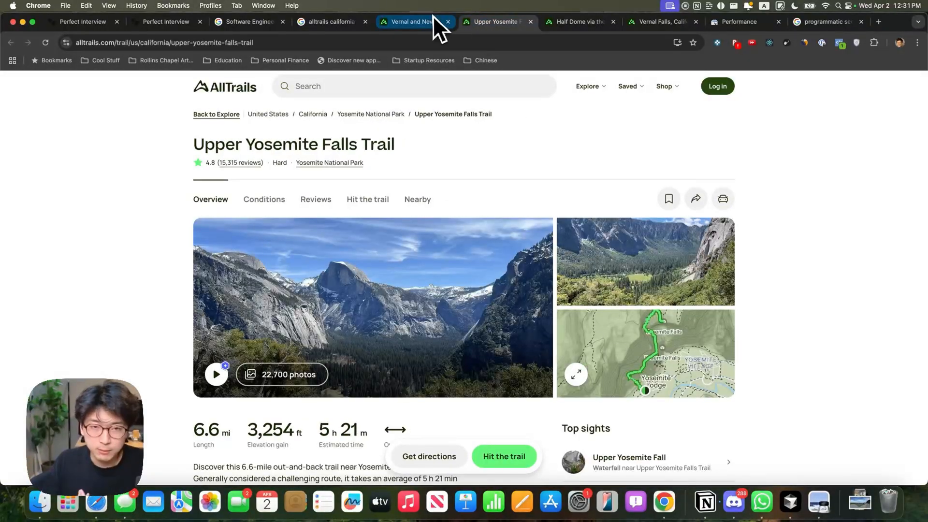
pyautogui.moveTo(415, 22)
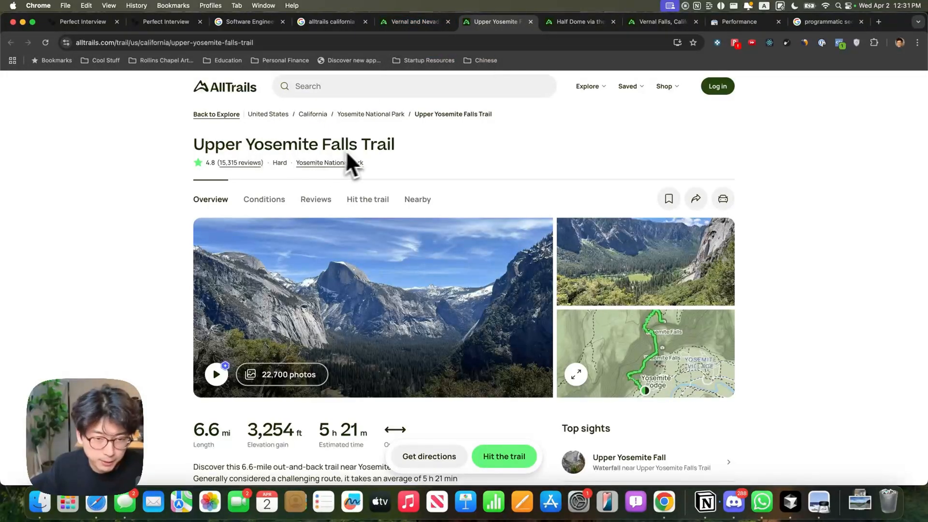
pyautogui.scroll(-3)
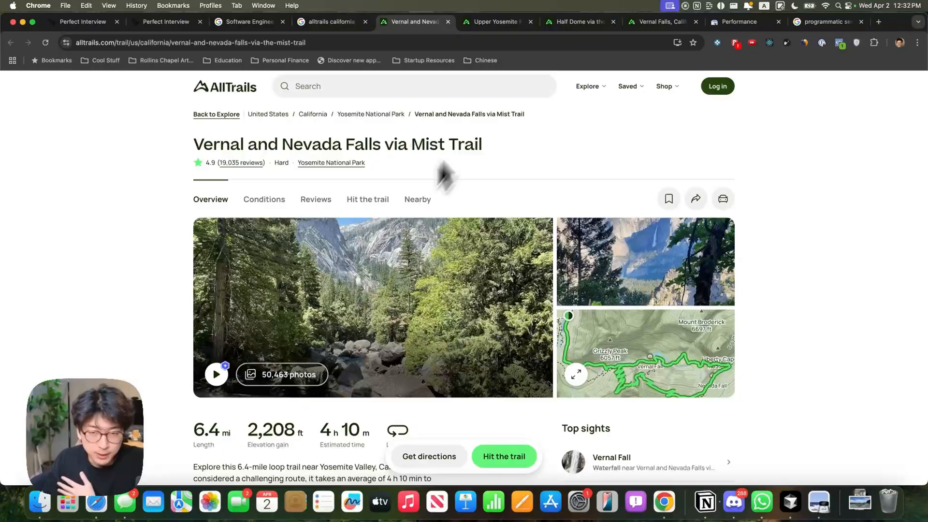
pyautogui.click(660, 22)
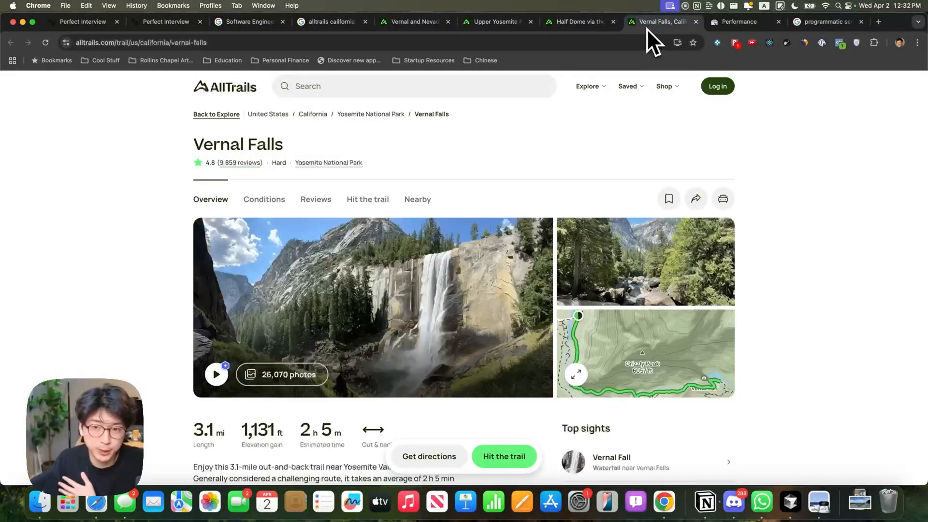
pyautogui.scroll(-3)
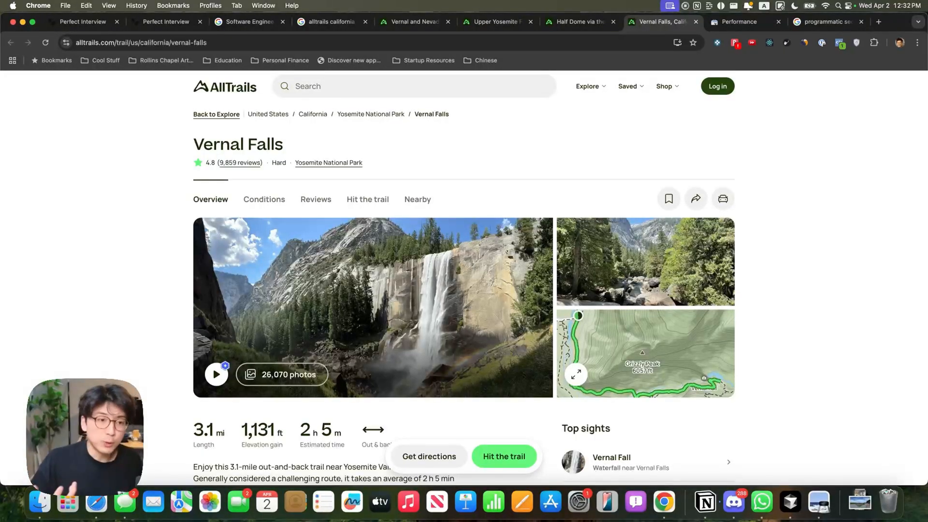
pyautogui.moveTo(644, 205)
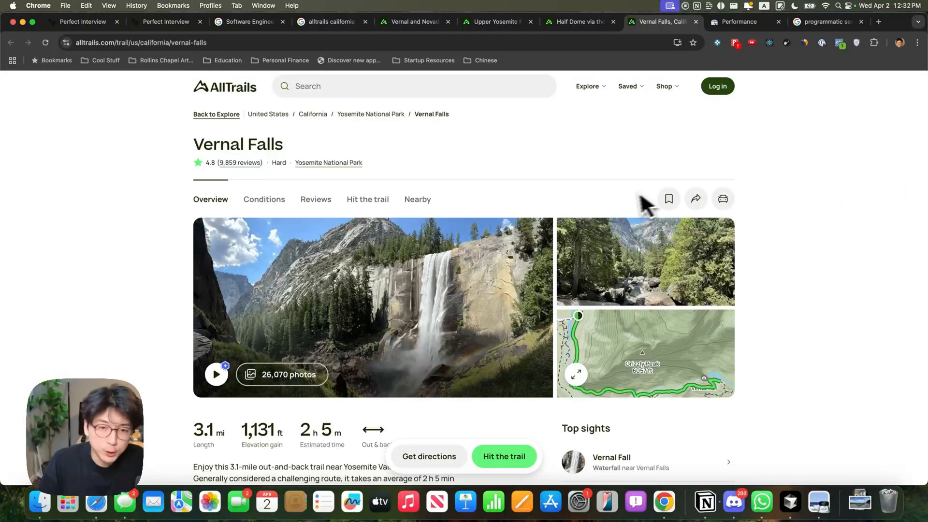
pyautogui.moveTo(895, 231)
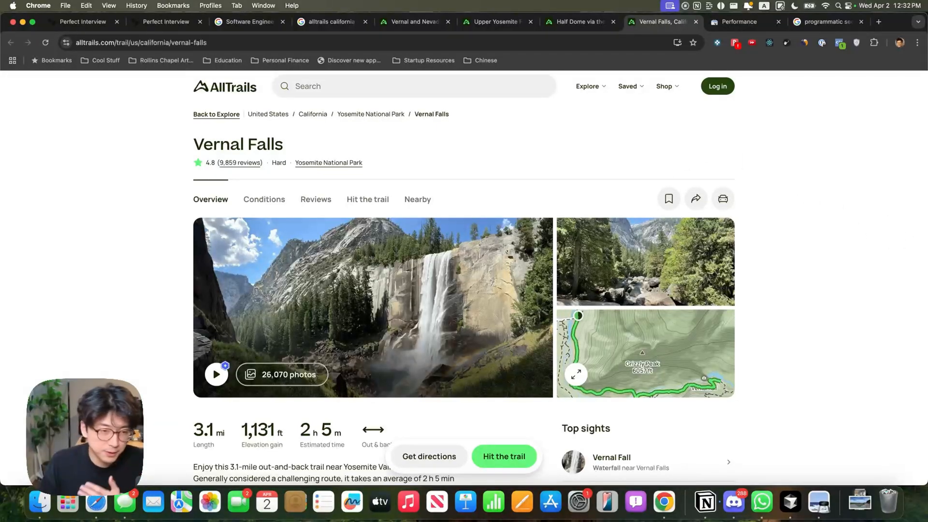
pyautogui.moveTo(824, 217)
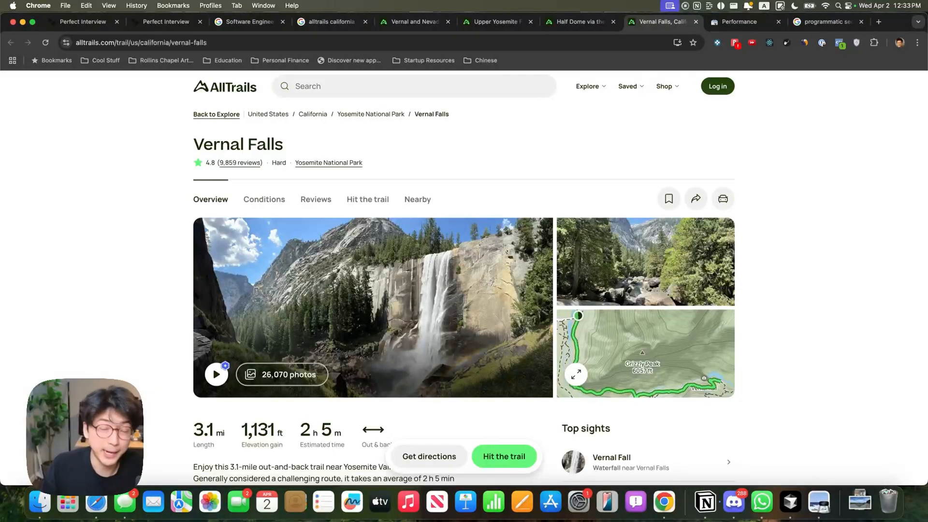
pyautogui.moveTo(259, 168)
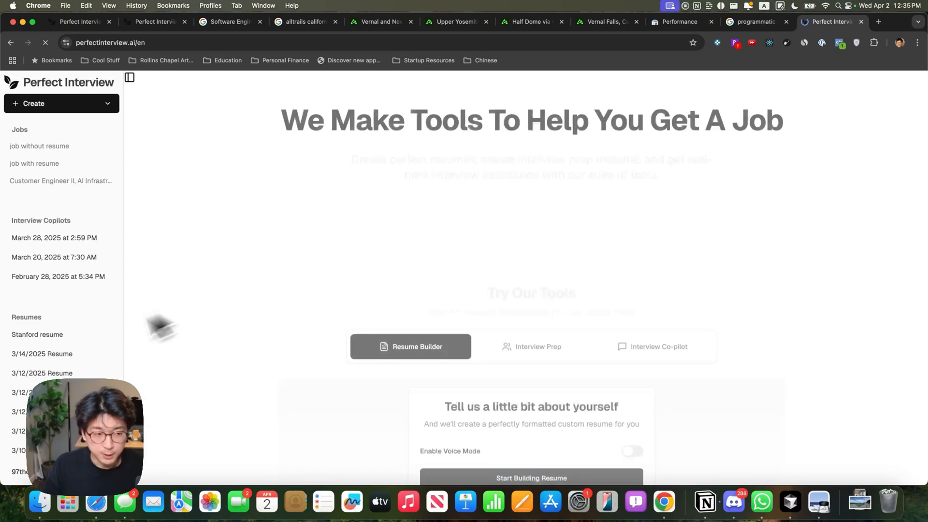
# Step: Preview the Interview Prep and Interview Co-pilot forms, then show the perfectinterview.ai Search Console performance report
pyautogui.scroll(-3)
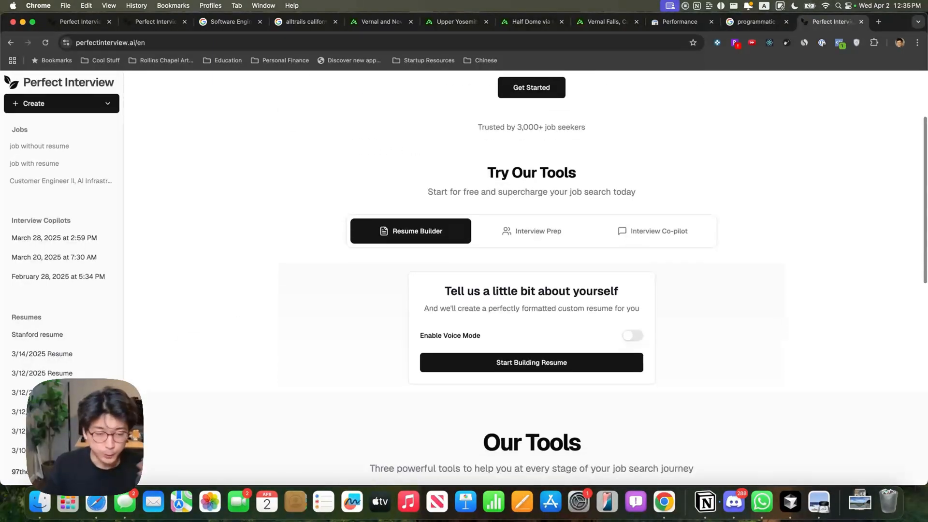
pyautogui.moveTo(473, 245)
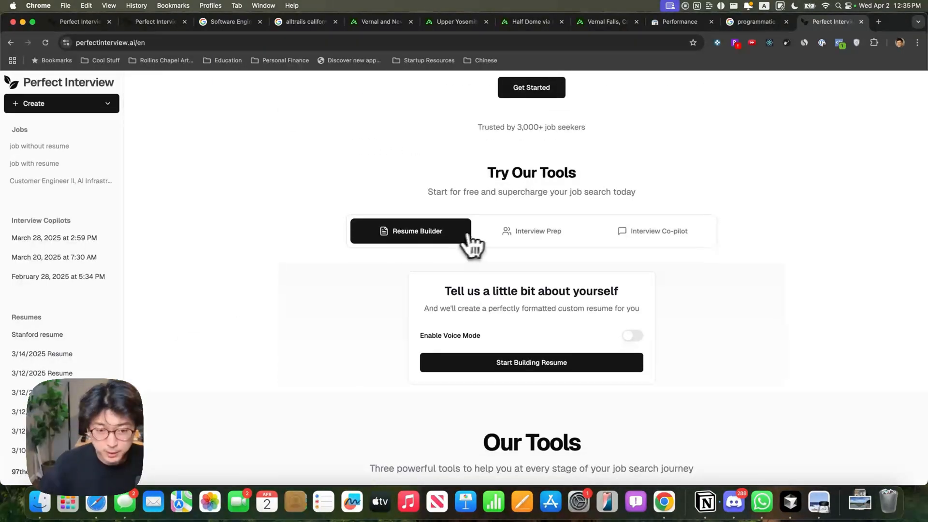
pyautogui.moveTo(716, 266)
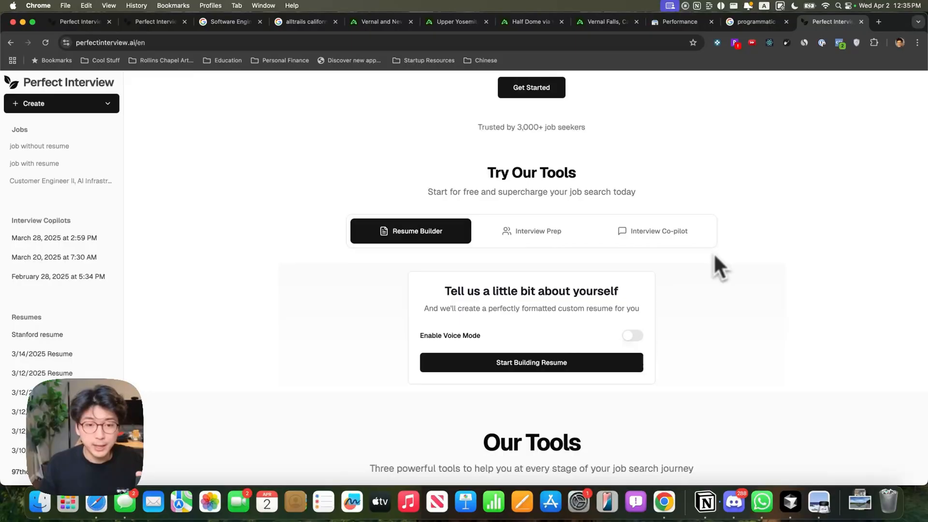
pyautogui.moveTo(367, 346)
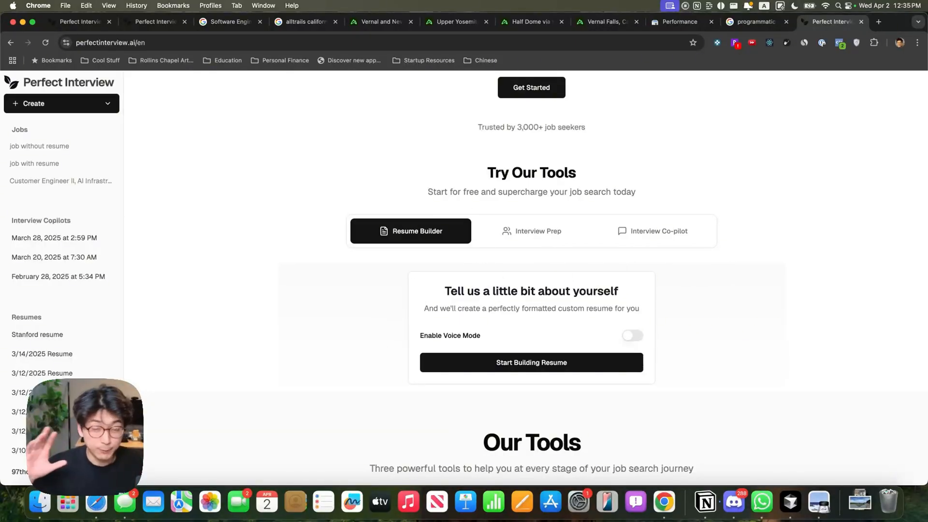
pyautogui.click(531, 231)
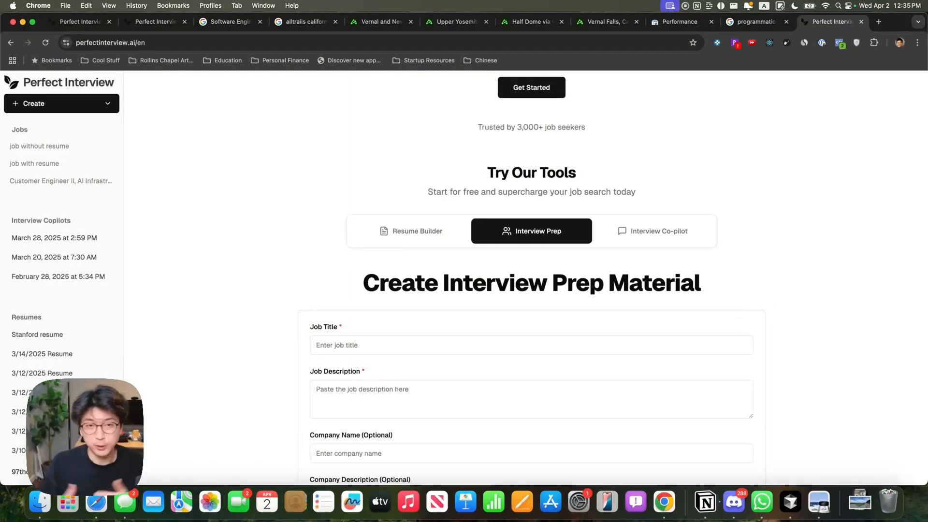
pyautogui.click(651, 231)
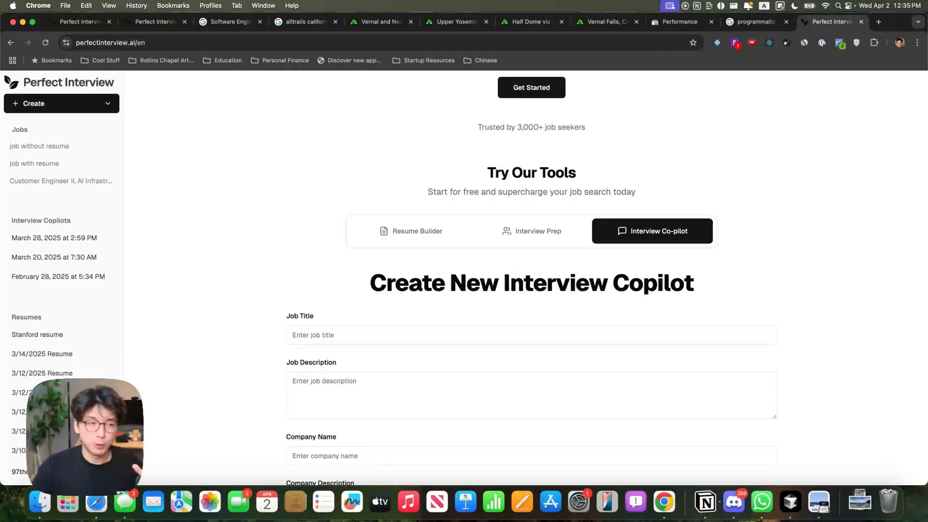
pyautogui.moveTo(832, 178)
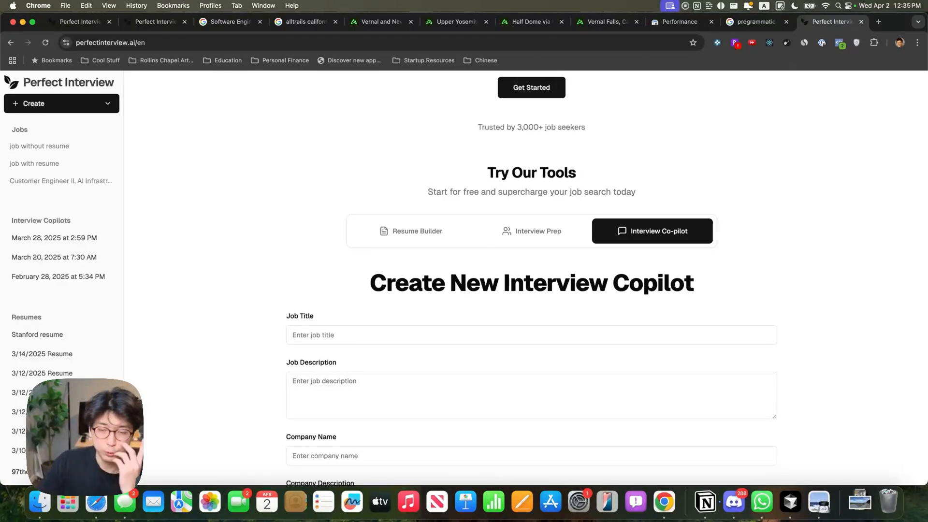
pyautogui.click(678, 22)
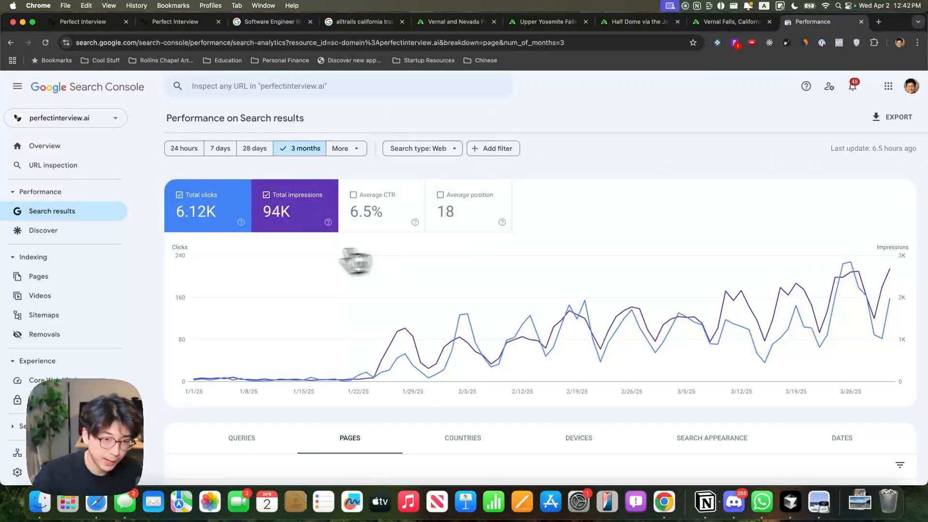
pyautogui.moveTo(792, 139)
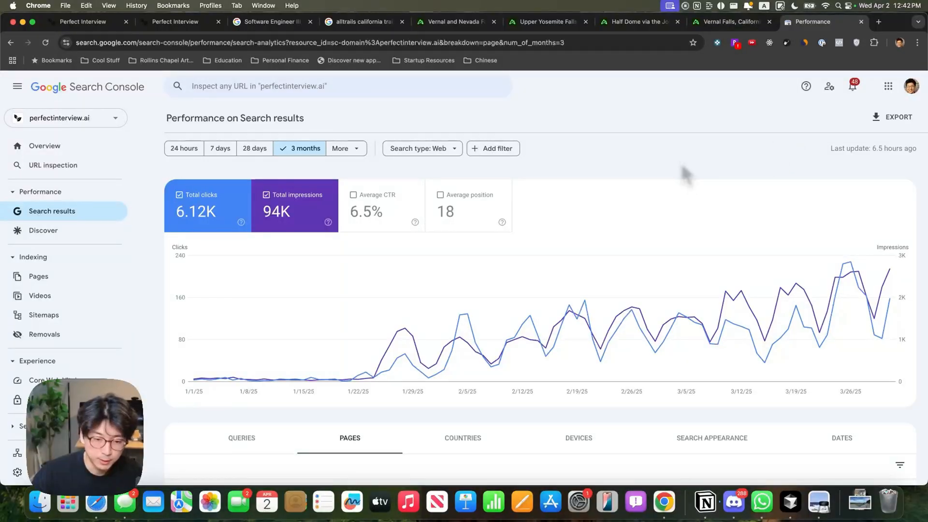
# Step: Bring the top pages table with clicks and impressions into view below the performance chart
pyautogui.scroll(-3)
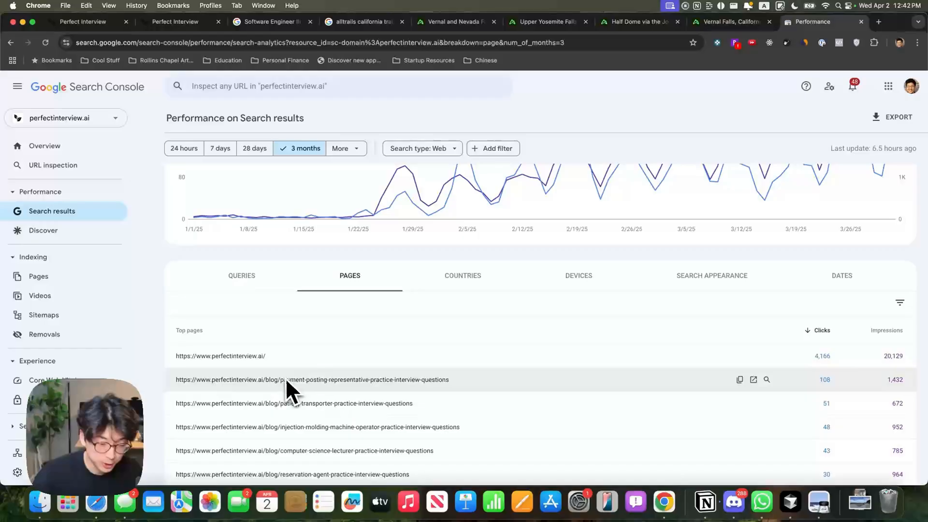
pyautogui.scroll(-3)
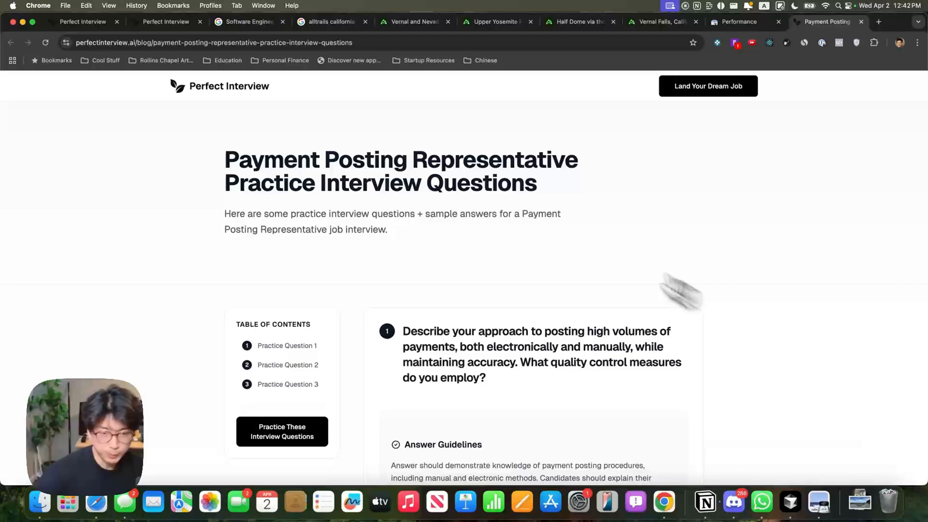
pyautogui.moveTo(276, 175)
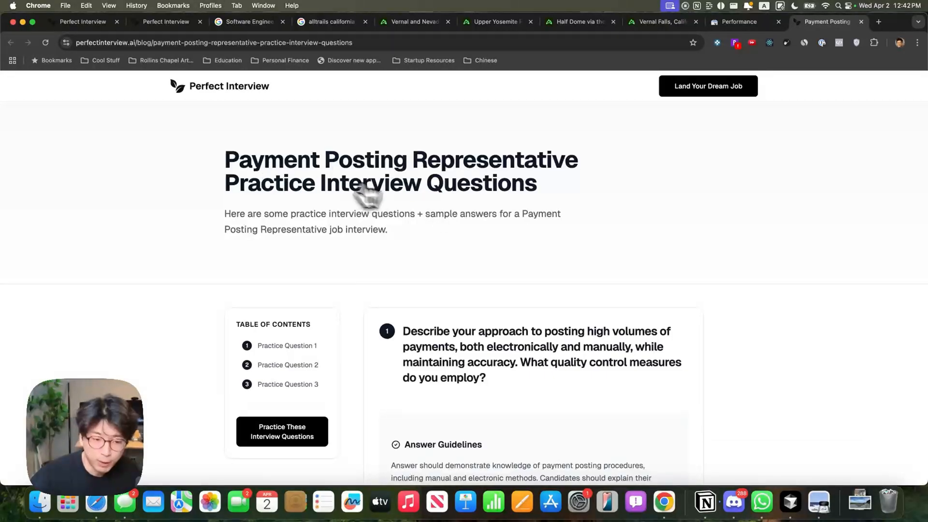
# Step: Read through the Payment Posting article's sample answers and jump to Practice Question 3
pyautogui.scroll(-3)
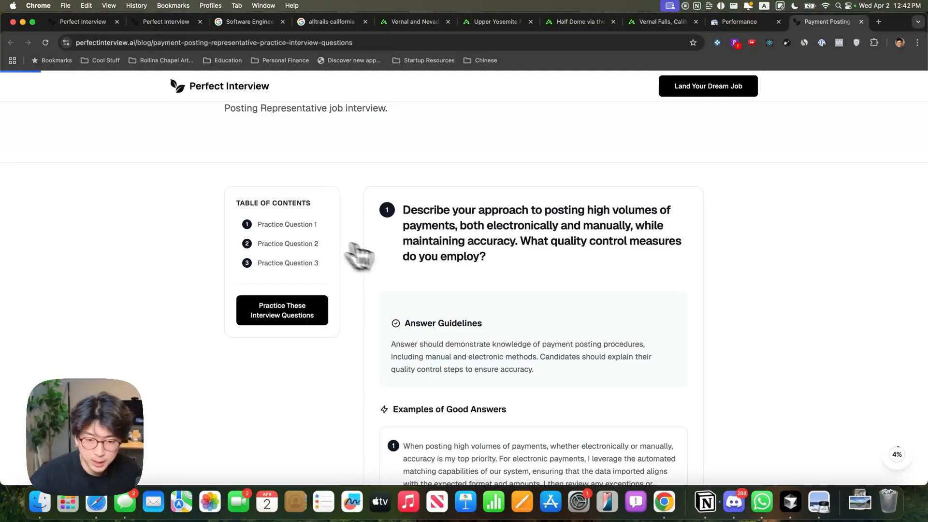
pyautogui.scroll(-3)
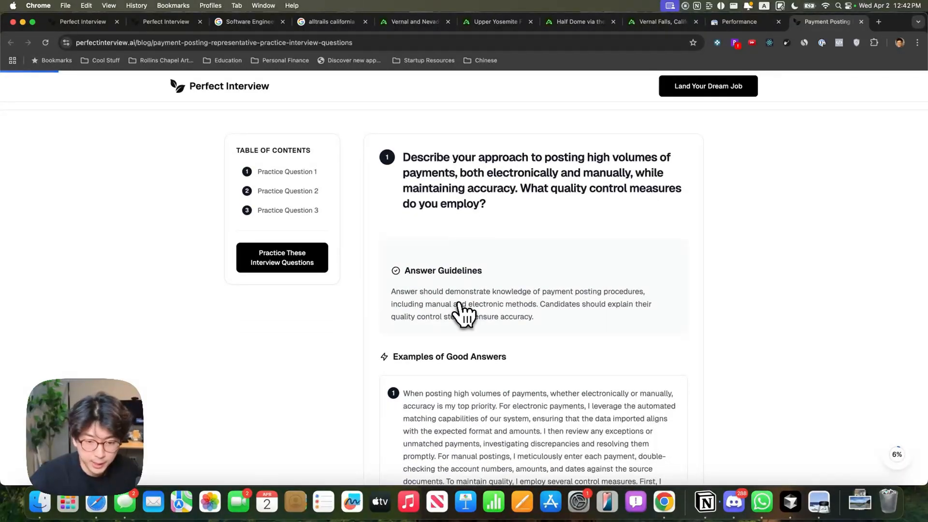
pyautogui.scroll(-3)
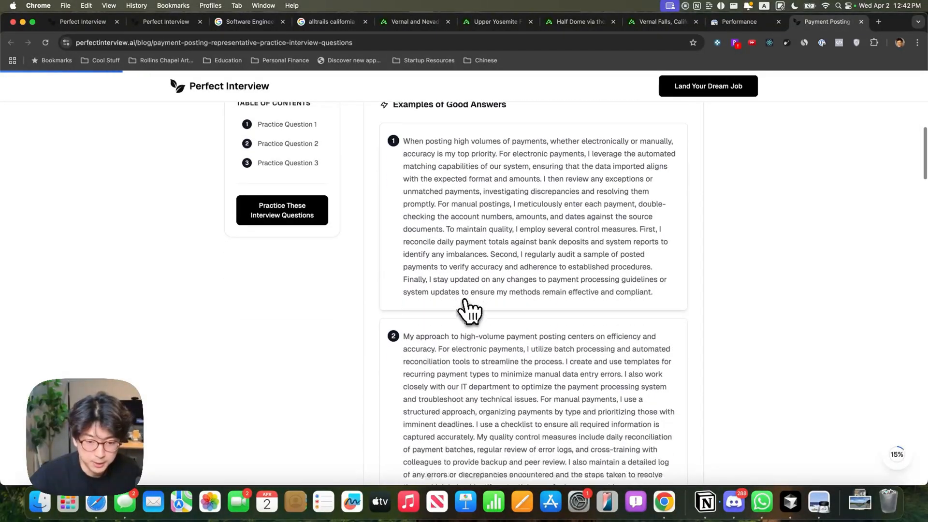
pyautogui.scroll(-3)
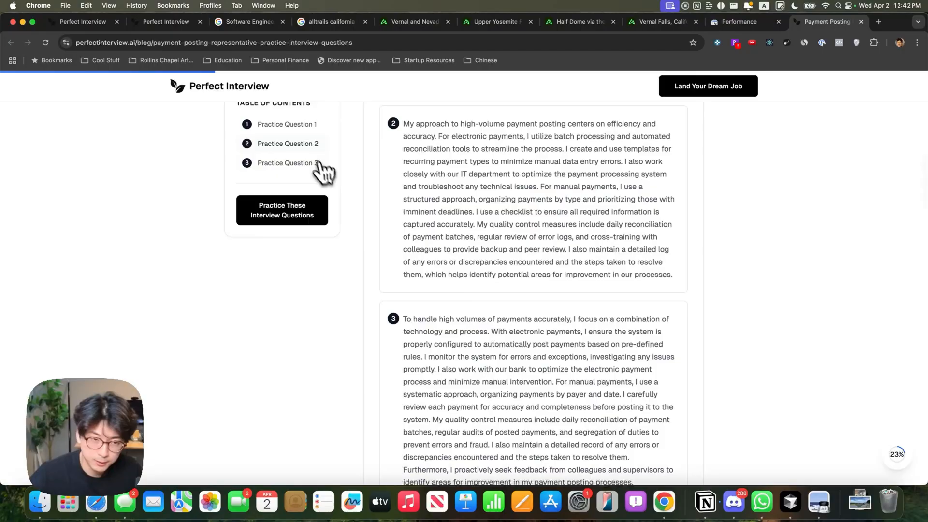
pyautogui.click(288, 163)
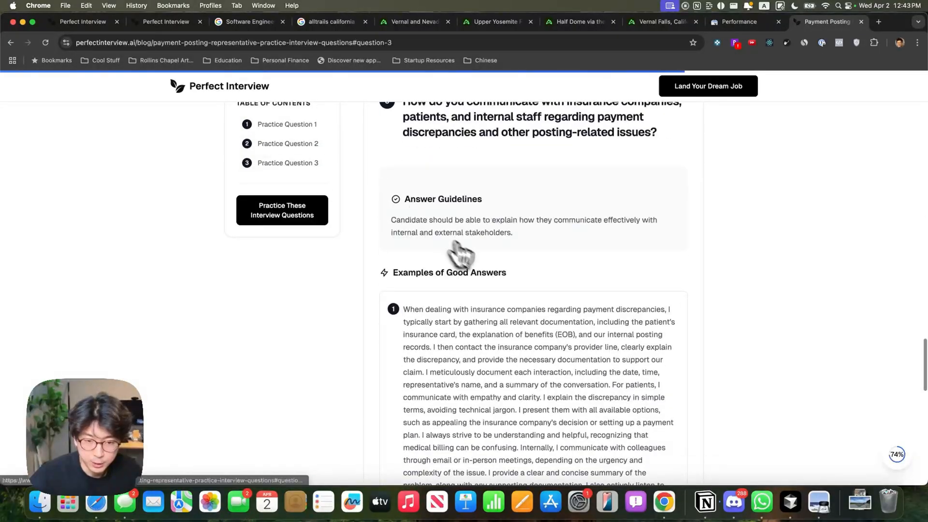
pyautogui.scroll(-3)
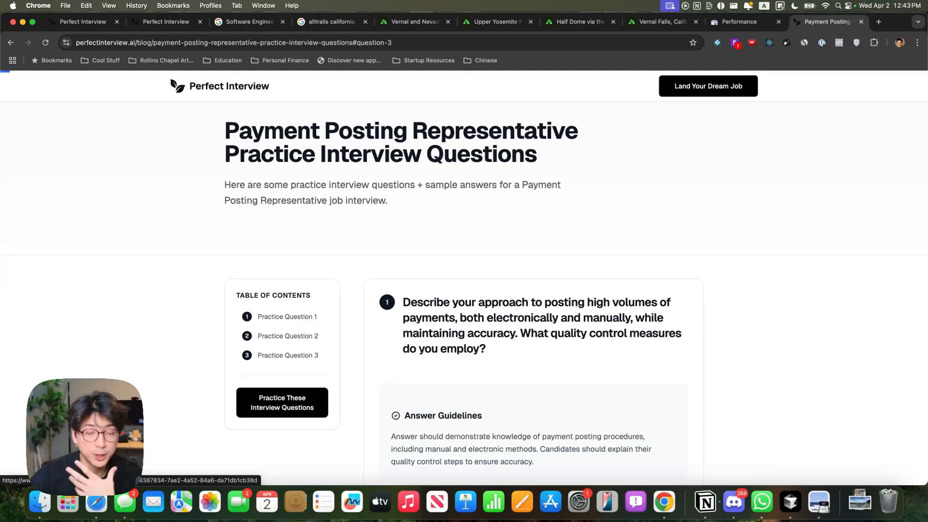
pyautogui.moveTo(692, 112)
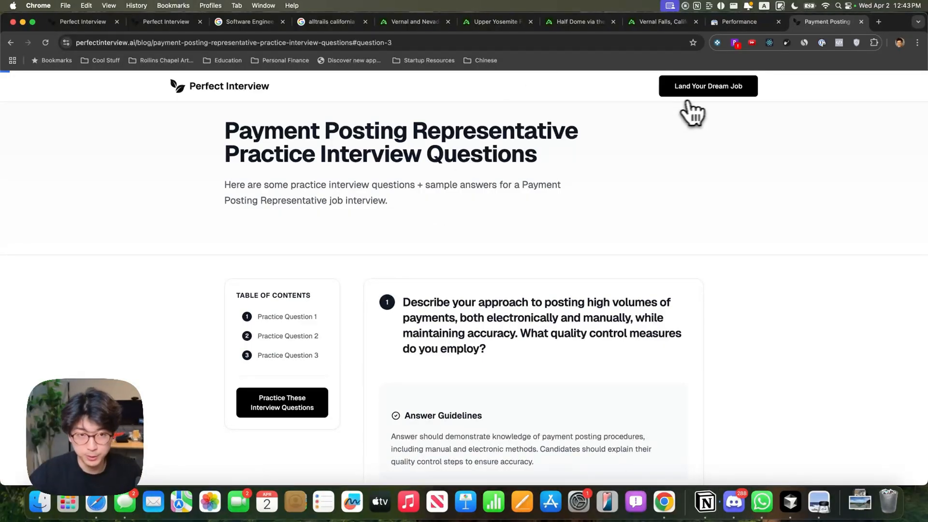
# Step: View the Land Your Dream Job tools page in a new tab, return to the article and choose Practice These Interview Questions
pyautogui.click(879, 21)
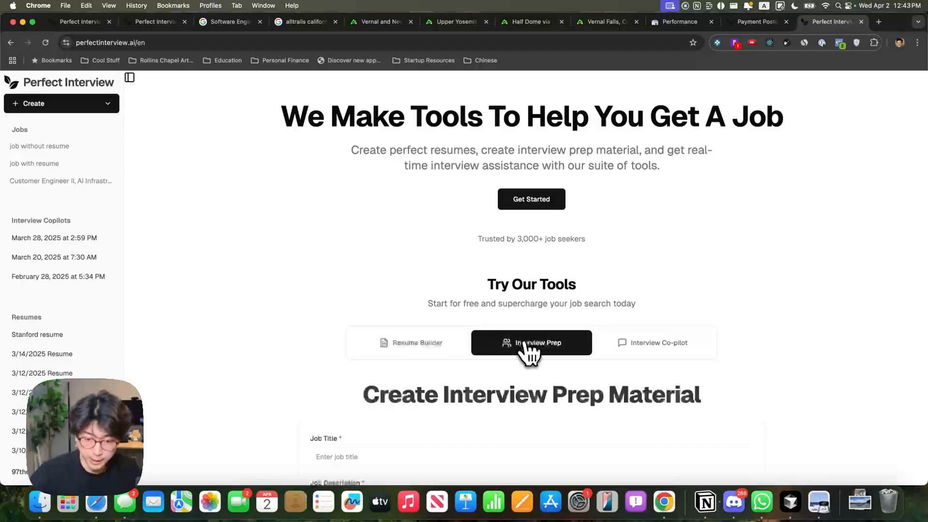
pyautogui.scroll(-3)
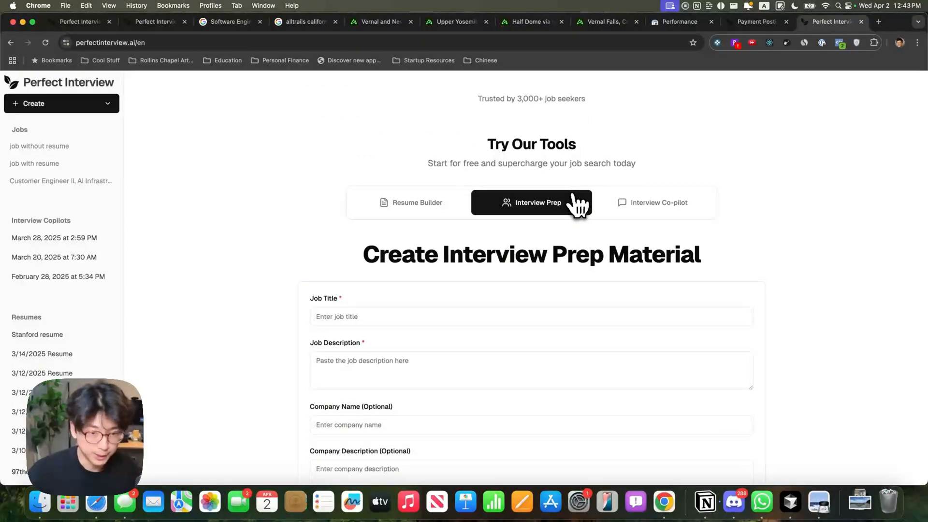
pyautogui.click(754, 22)
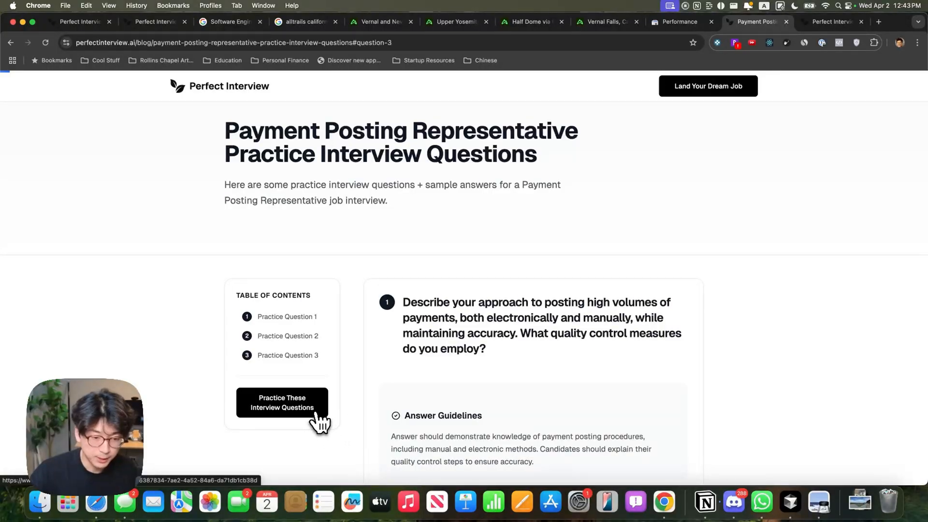
pyautogui.click(282, 402)
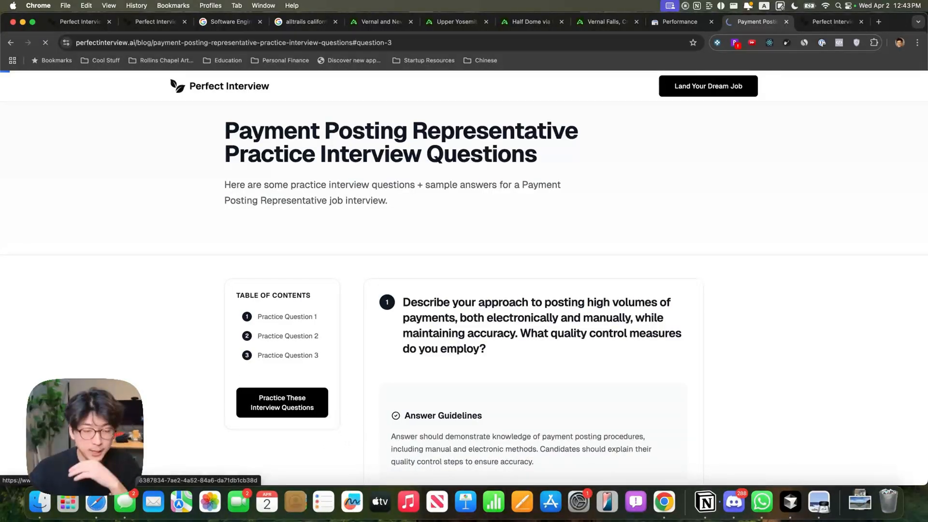
# Step: Visit the Payment Posting Representative mock-interview page, return to the article, then show the Search Console performance report
pyautogui.click(282, 402)
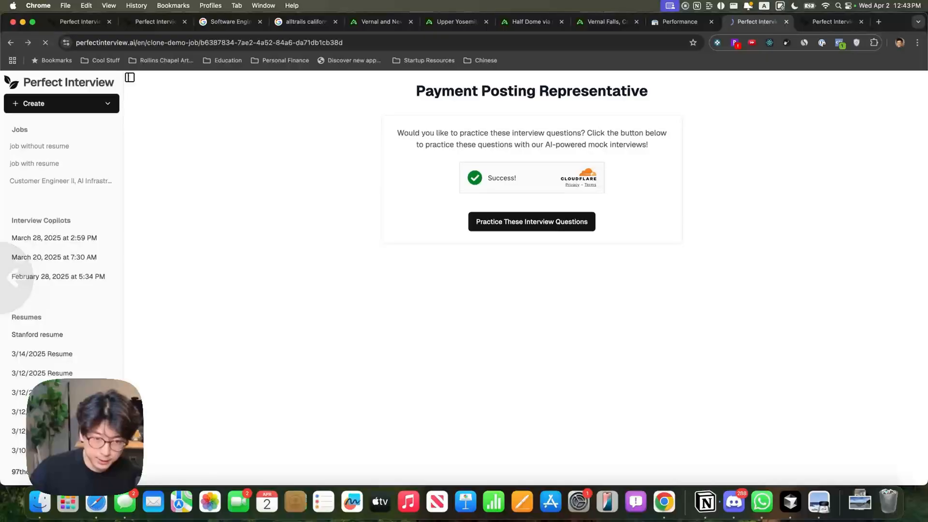
pyautogui.click(530, 221)
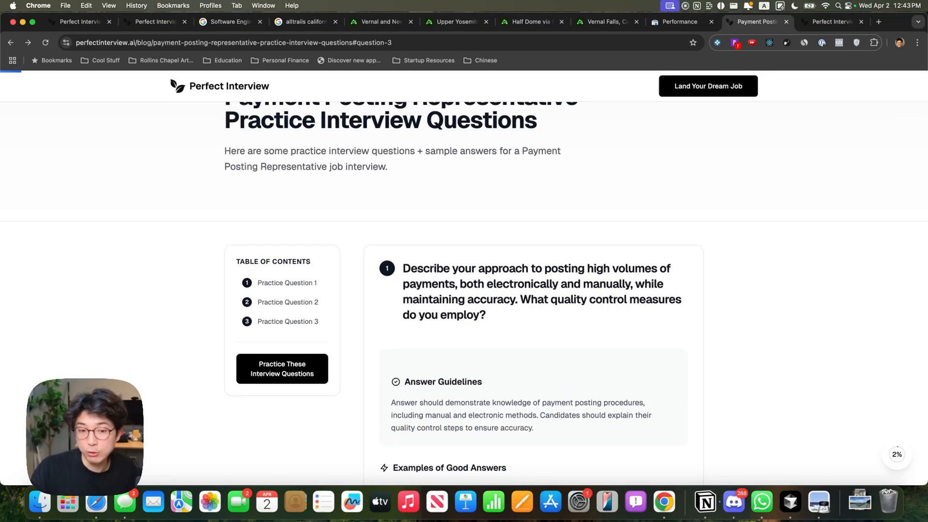
pyautogui.scroll(-3)
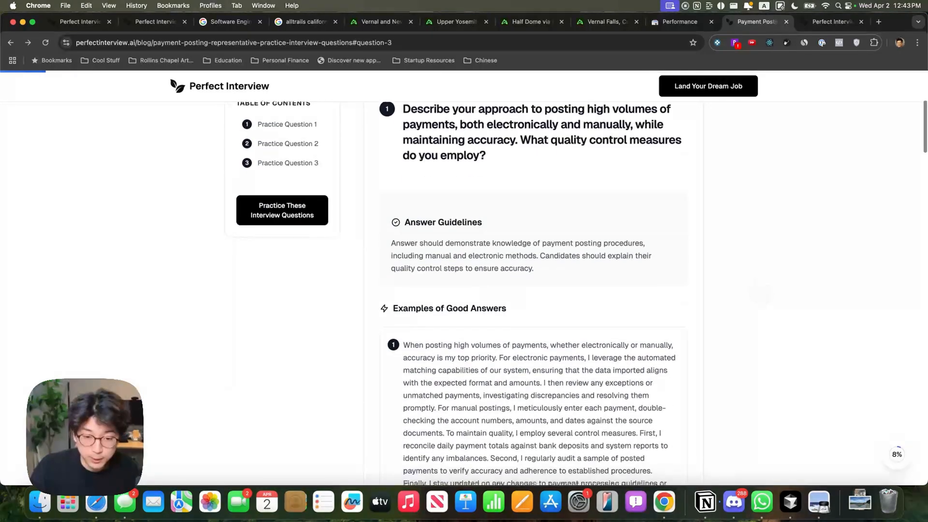
pyautogui.scroll(-3)
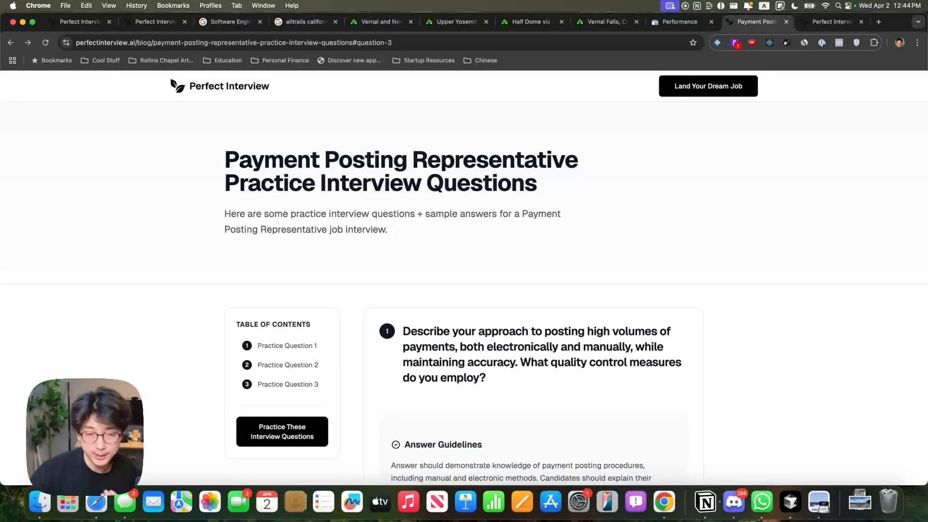
pyautogui.click(678, 21)
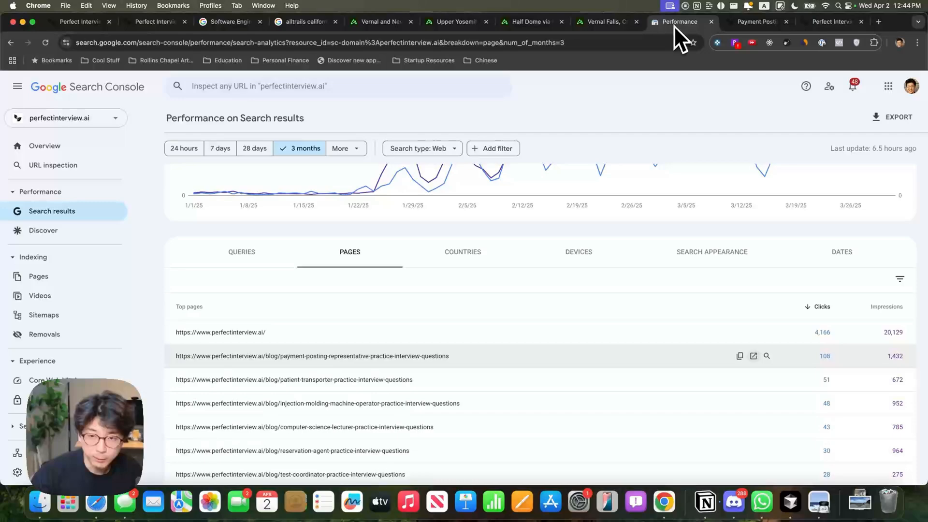
# Step: Revisit the Payment Posting article from the pages list and show the Interview Prep creation form on the home page
pyautogui.scroll(-3)
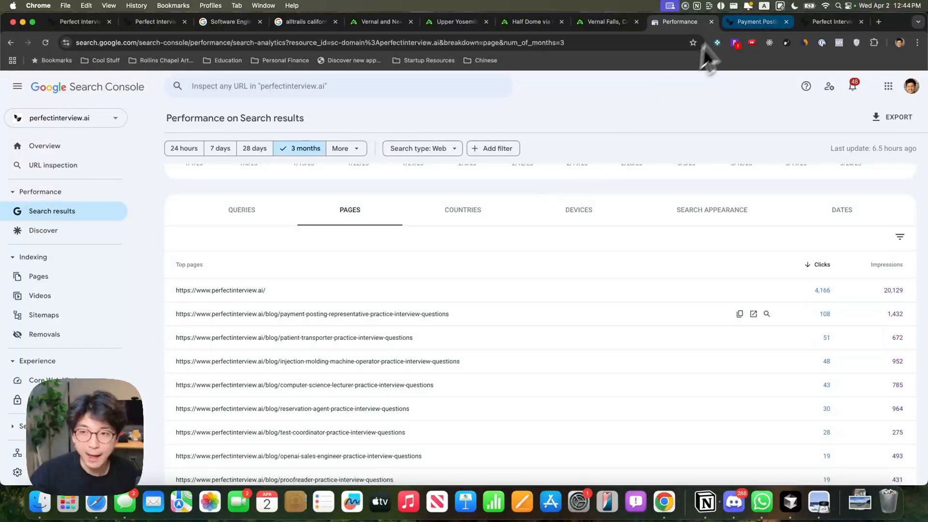
pyautogui.moveTo(755, 22)
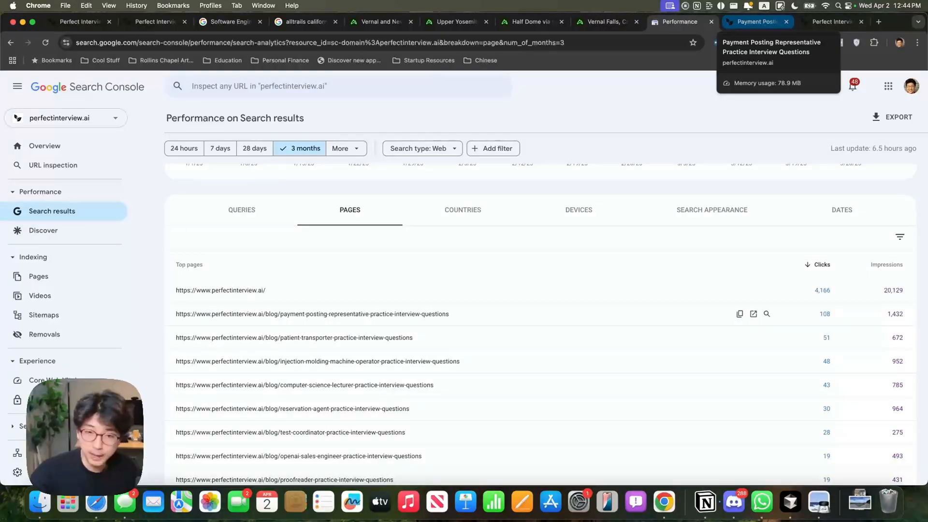
pyautogui.click(757, 22)
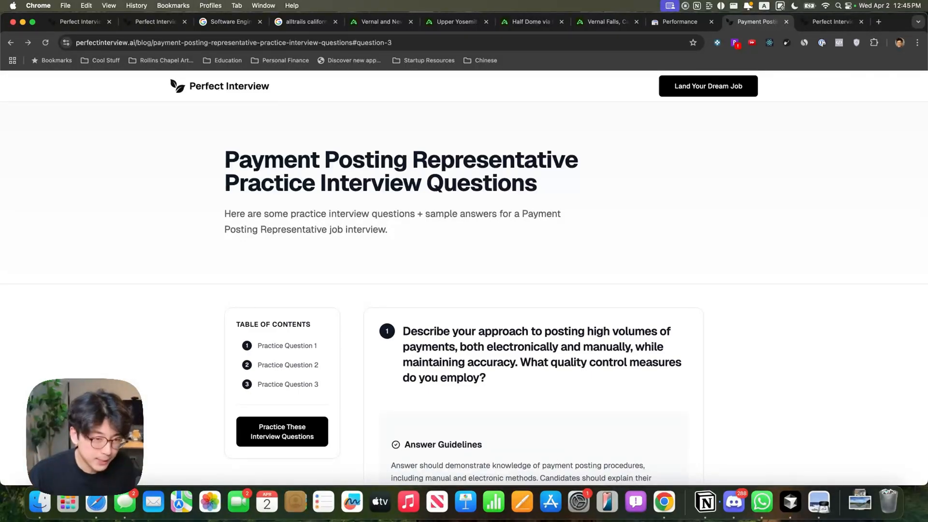
pyautogui.scroll(-3)
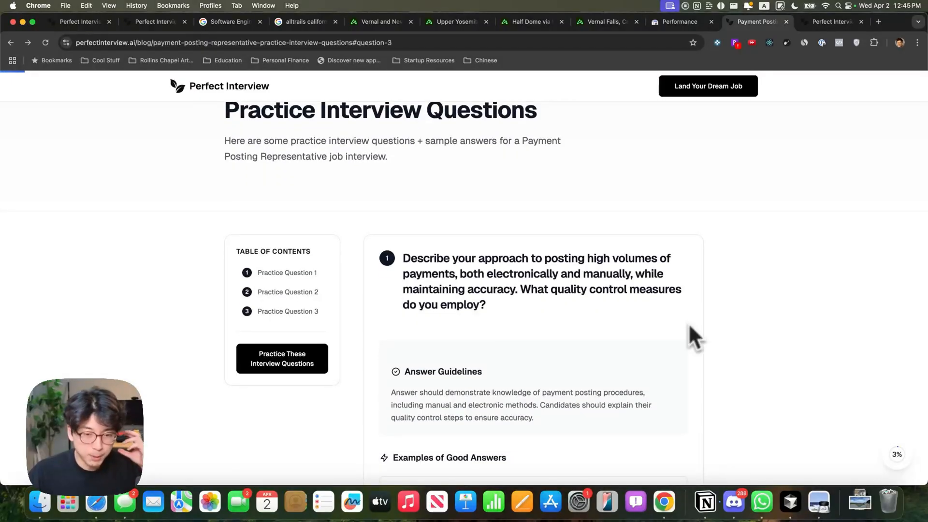
pyautogui.scroll(-3)
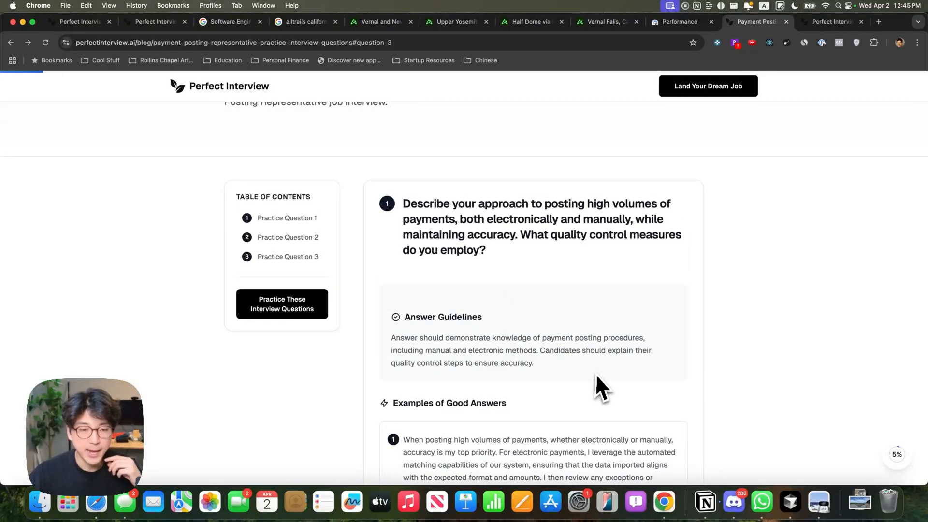
pyautogui.moveTo(716, 310)
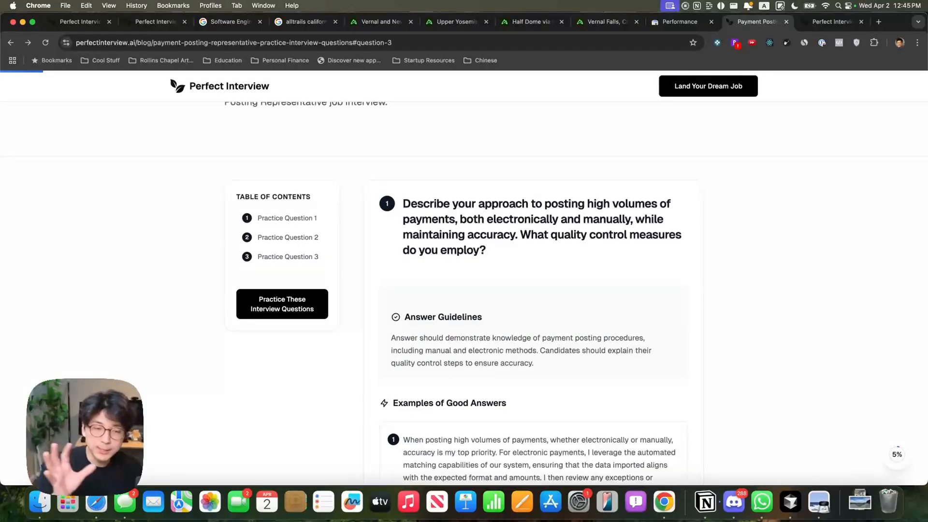
pyautogui.moveTo(752, 299)
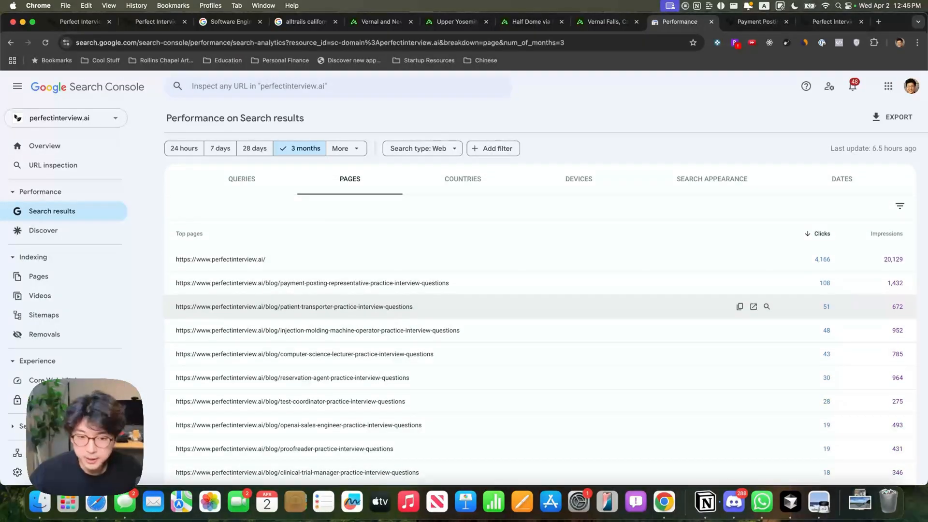
pyautogui.moveTo(388, 349)
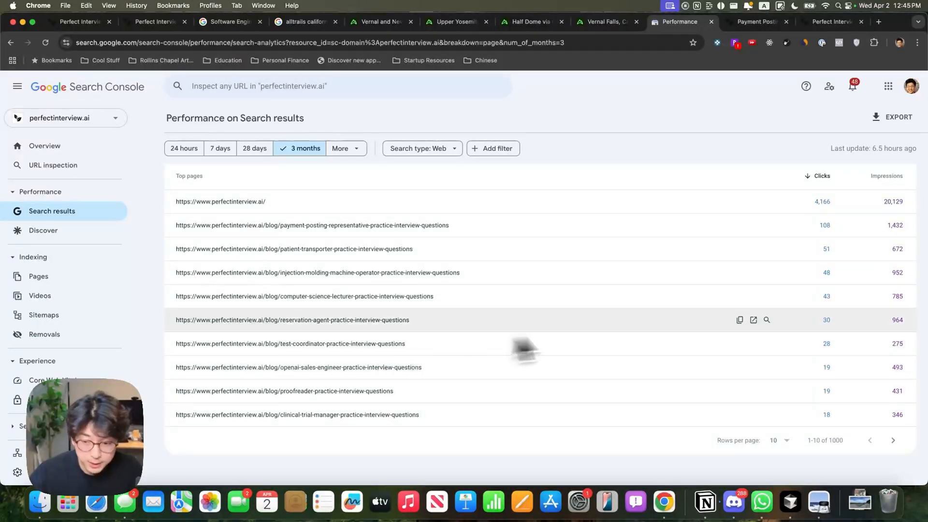
pyautogui.click(753, 320)
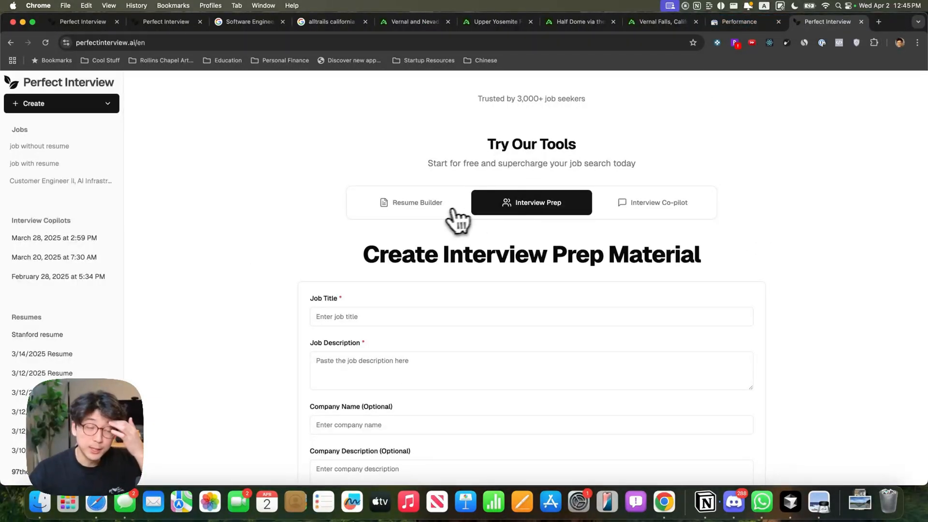
# Step: Read through the Reservations Agent at Sonesta Hotels sample resume and its formatting tips
pyautogui.click(416, 202)
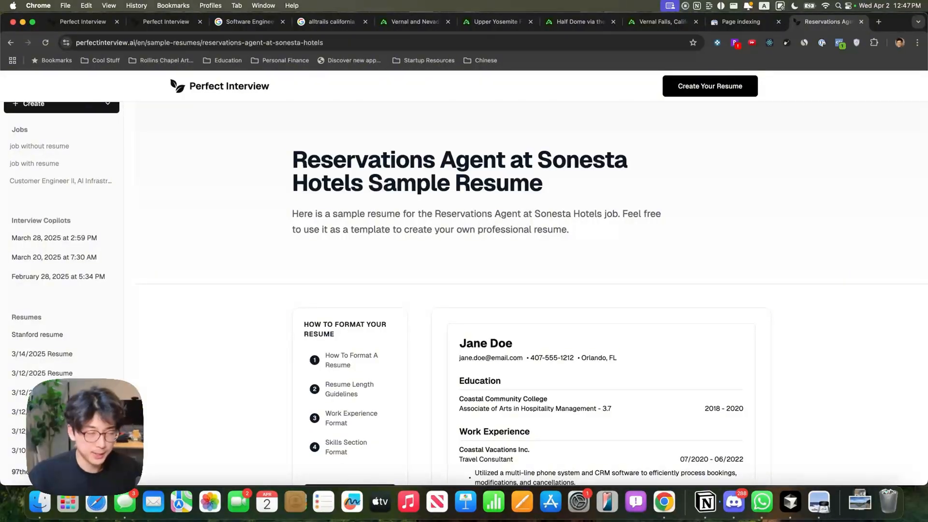
pyautogui.scroll(-3)
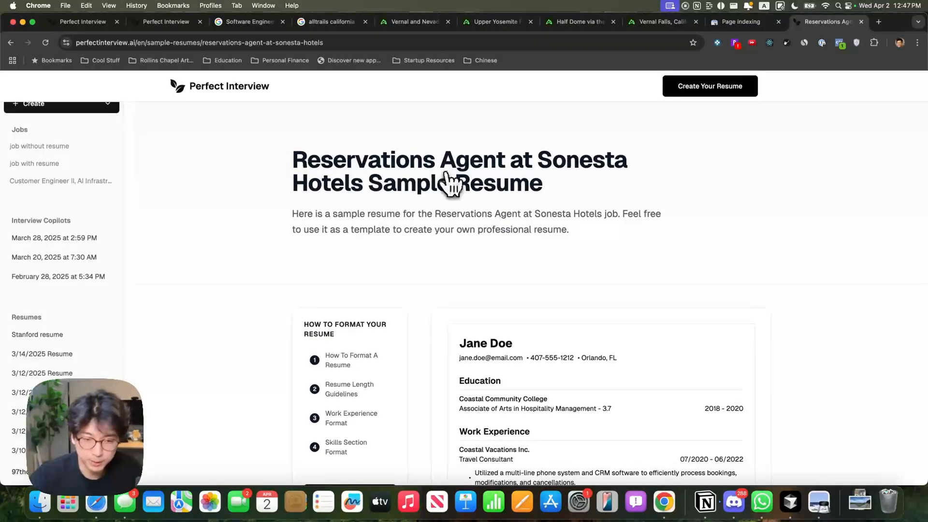
pyautogui.moveTo(544, 216)
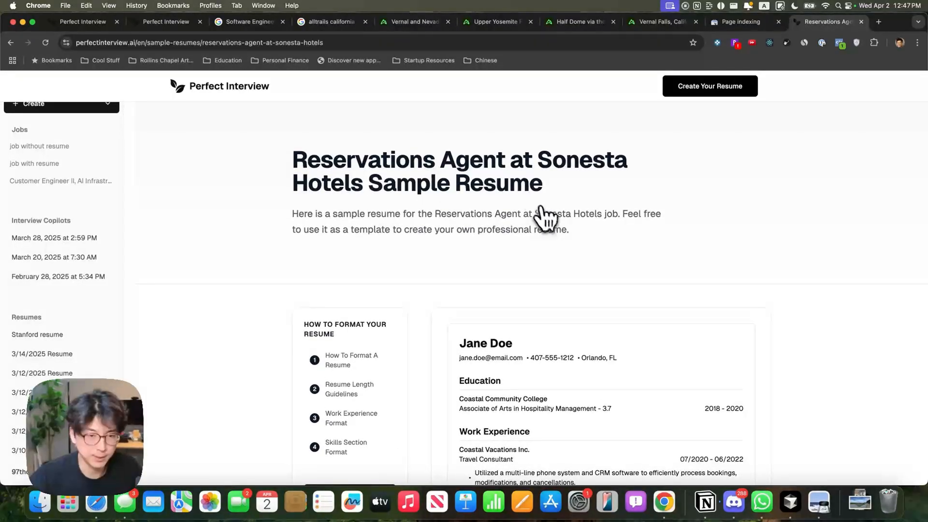
pyautogui.scroll(-3)
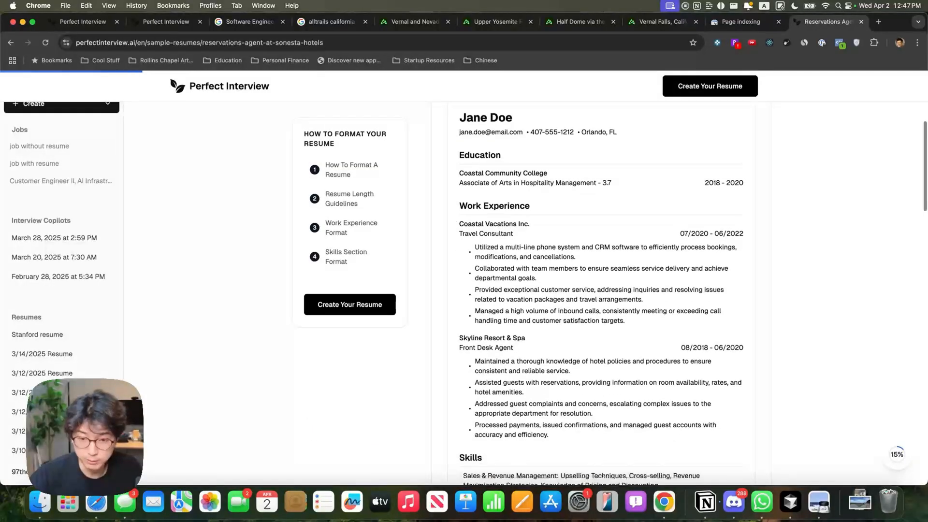
pyautogui.scroll(-3)
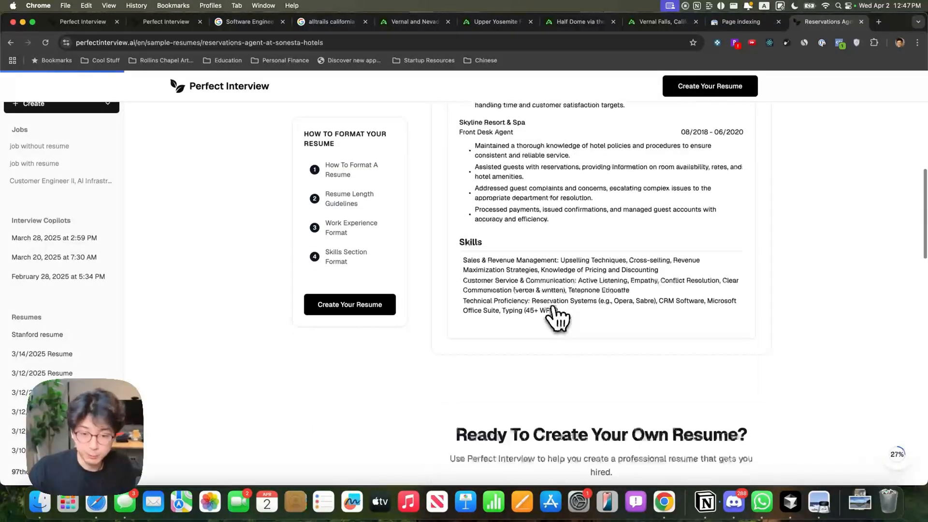
pyautogui.scroll(-3)
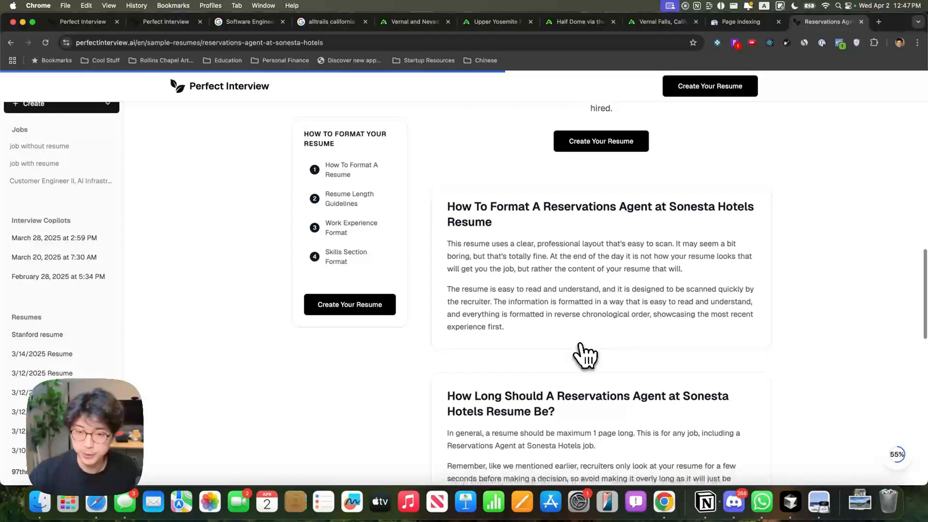
pyautogui.scroll(-3)
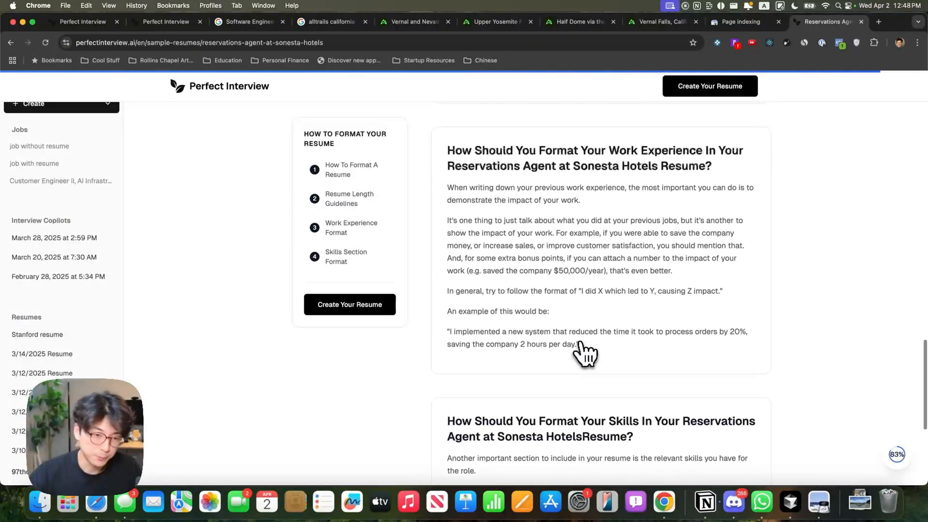
pyautogui.scroll(3)
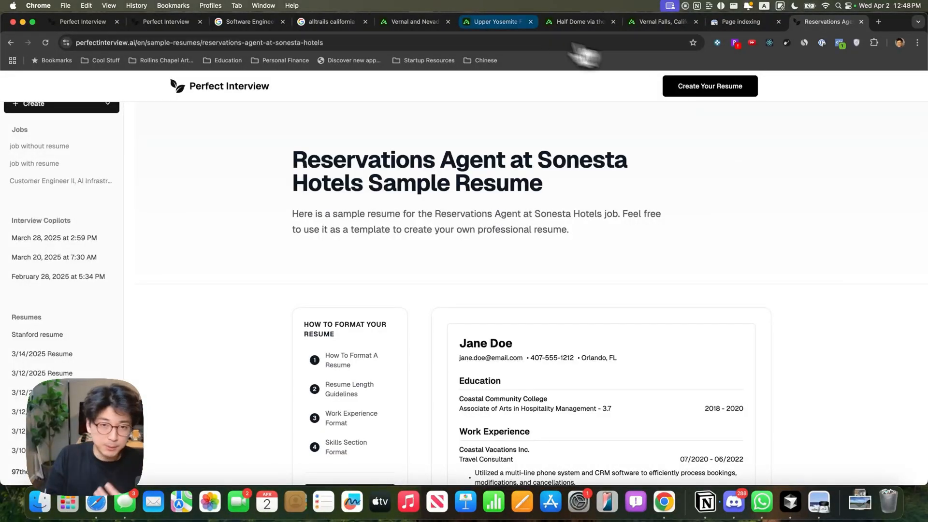
pyautogui.click(497, 22)
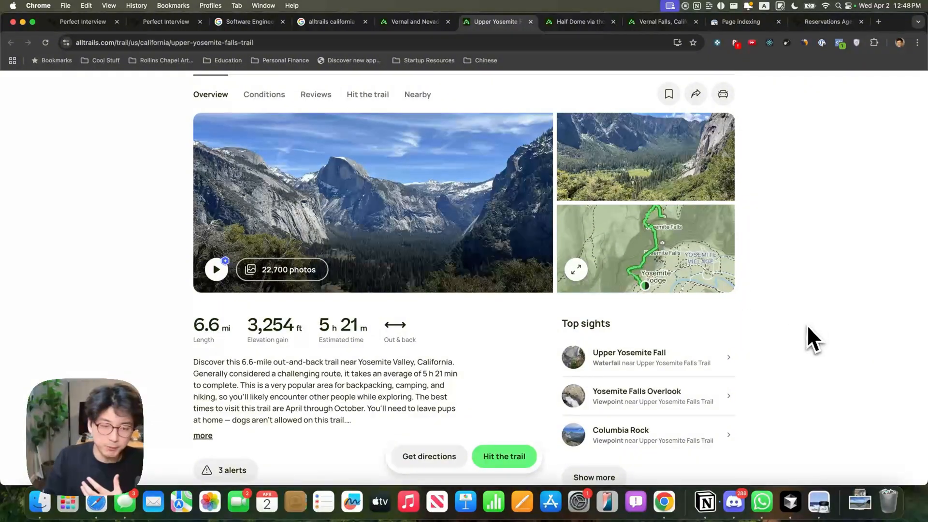
pyautogui.click(827, 22)
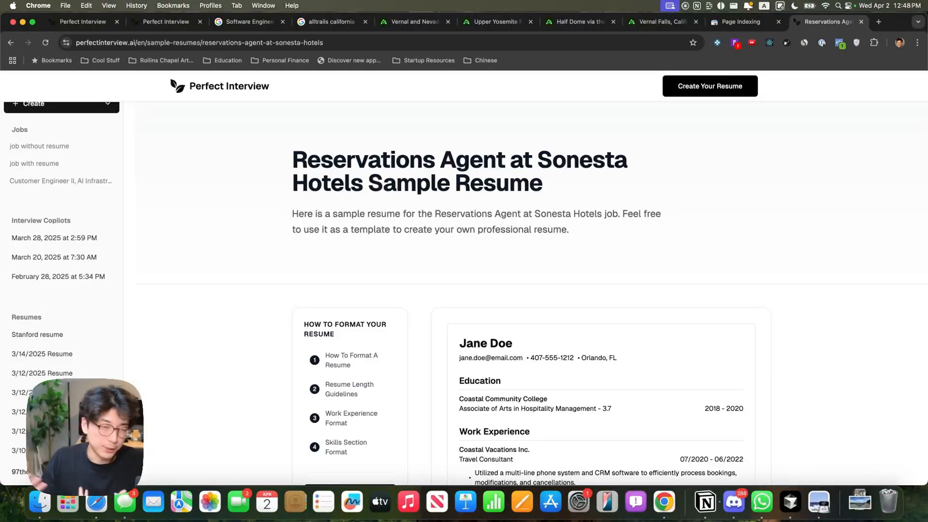
# Step: Show the Search results performance chart for the last 3 months: 6.12K clicks and 94K impressions
pyautogui.click(739, 22)
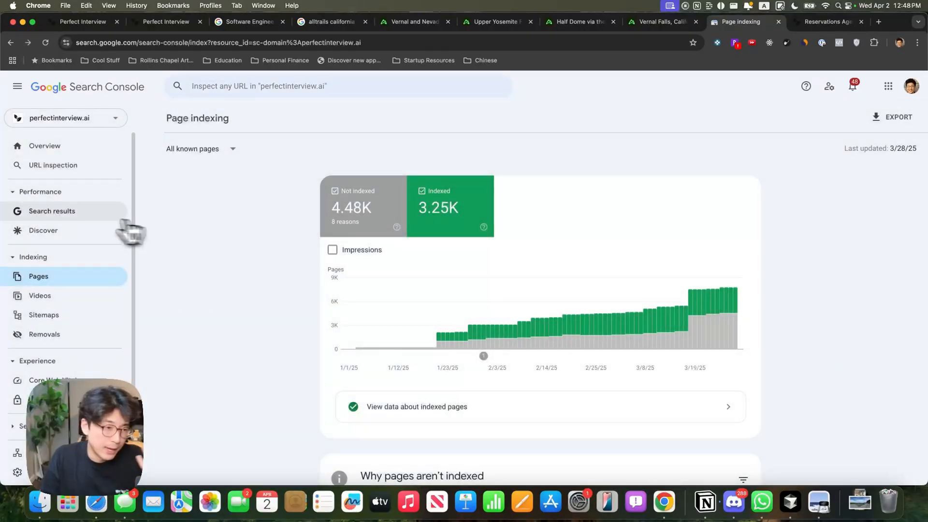
pyautogui.click(51, 211)
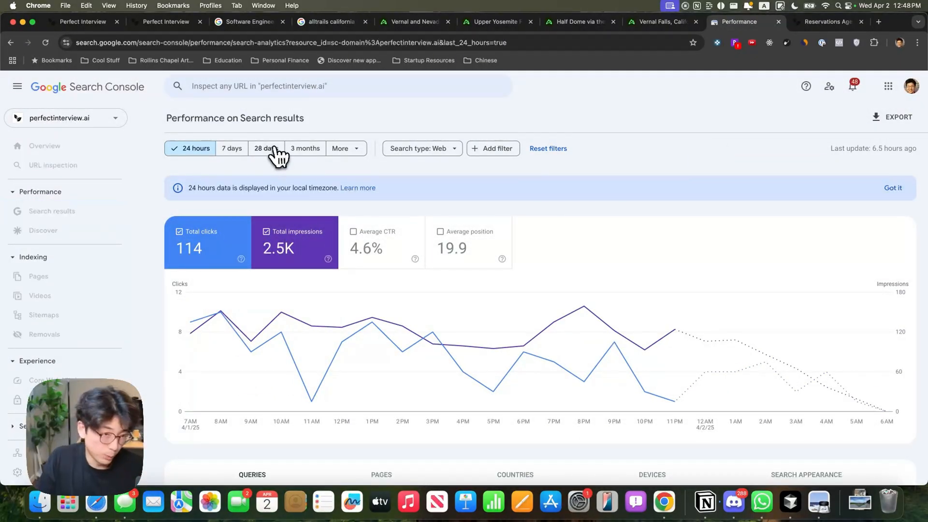
pyautogui.click(304, 148)
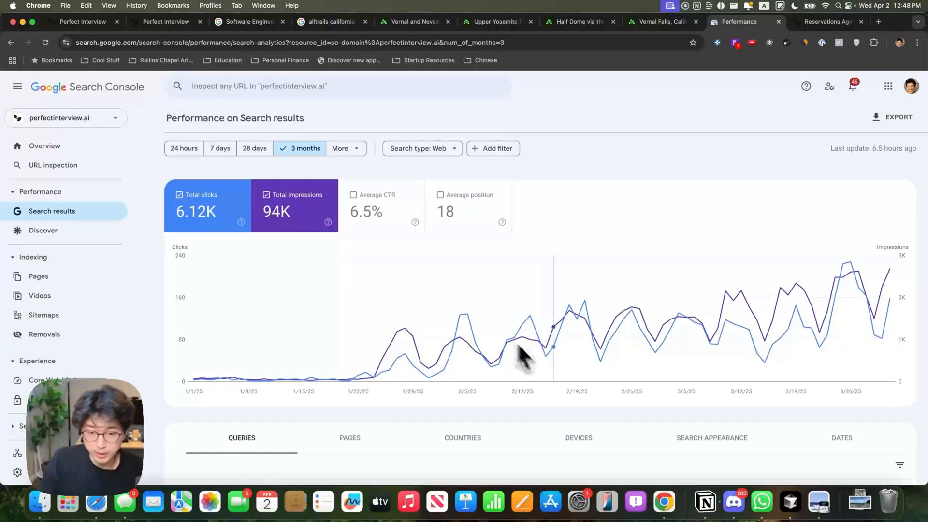
pyautogui.moveTo(465, 342)
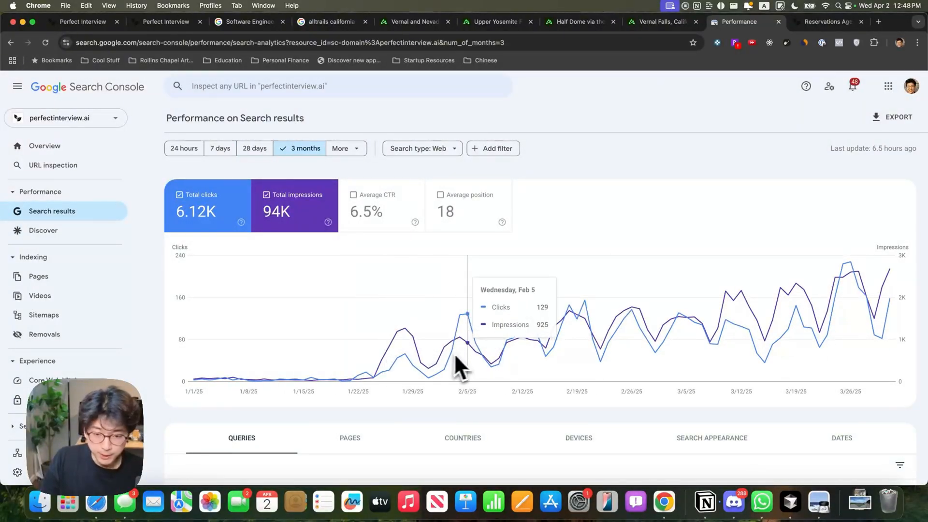
pyautogui.moveTo(599, 345)
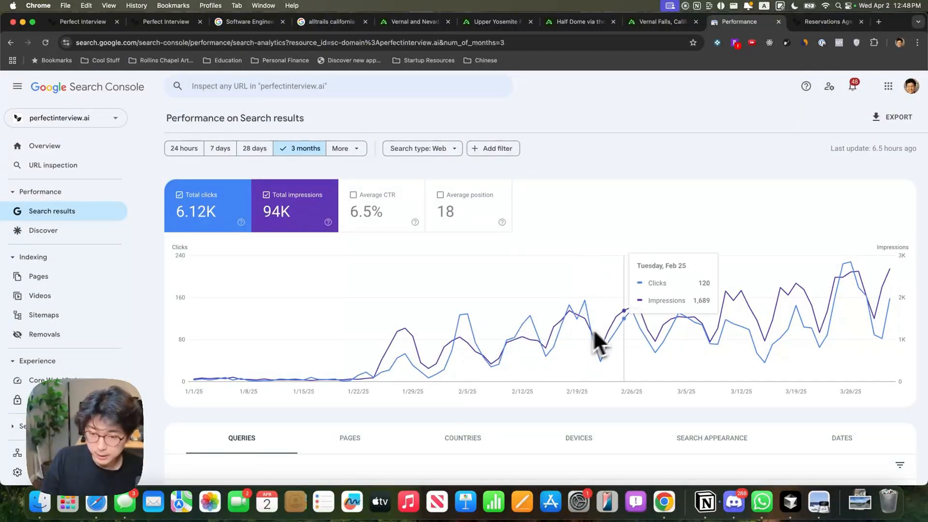
pyautogui.moveTo(757, 320)
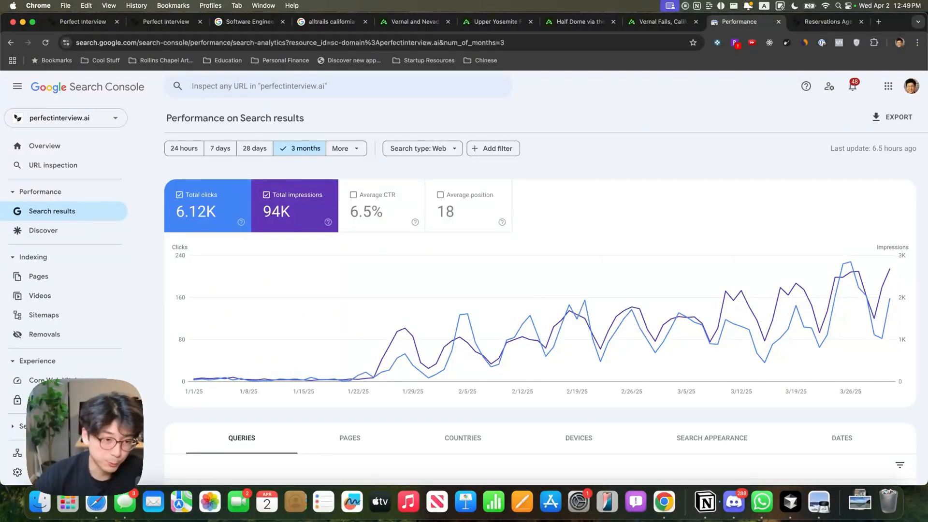
# Step: Return to the Reservations Agent at Sonesta Hotels sample resume page
pyautogui.click(827, 22)
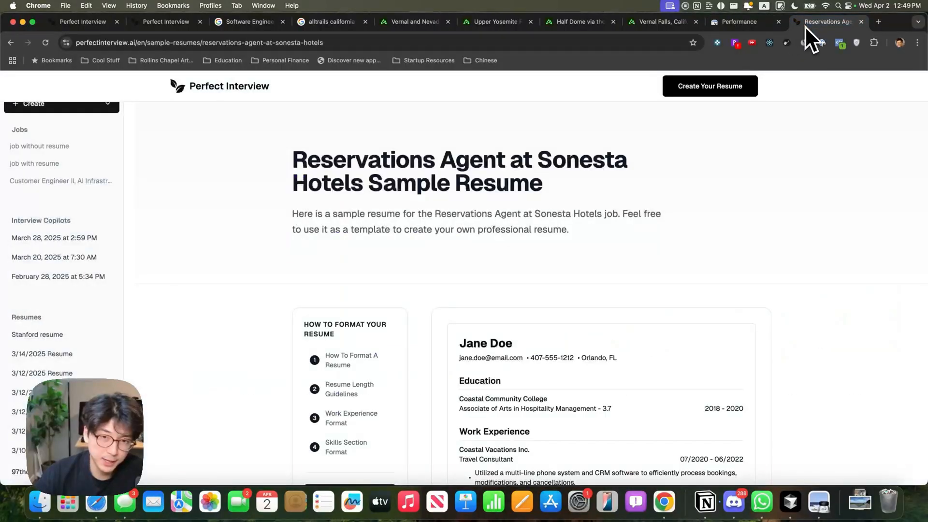
pyautogui.moveTo(748, 267)
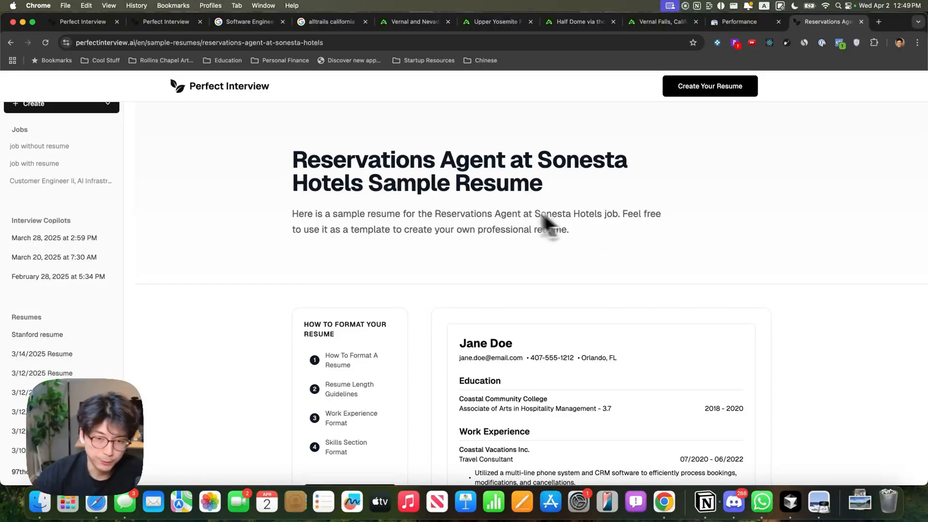
pyautogui.moveTo(615, 320)
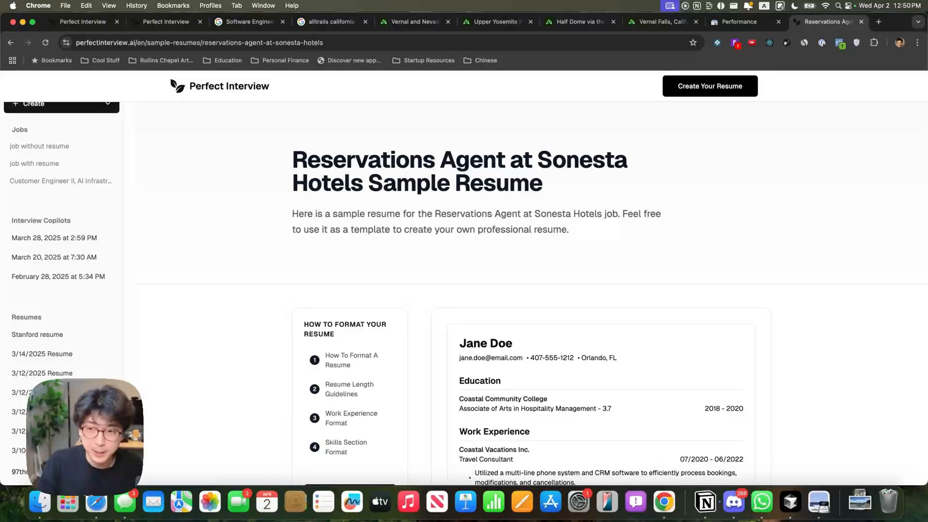
# Step: Return to the Search Console performance chart and settle on the last 28 days range
pyautogui.click(737, 22)
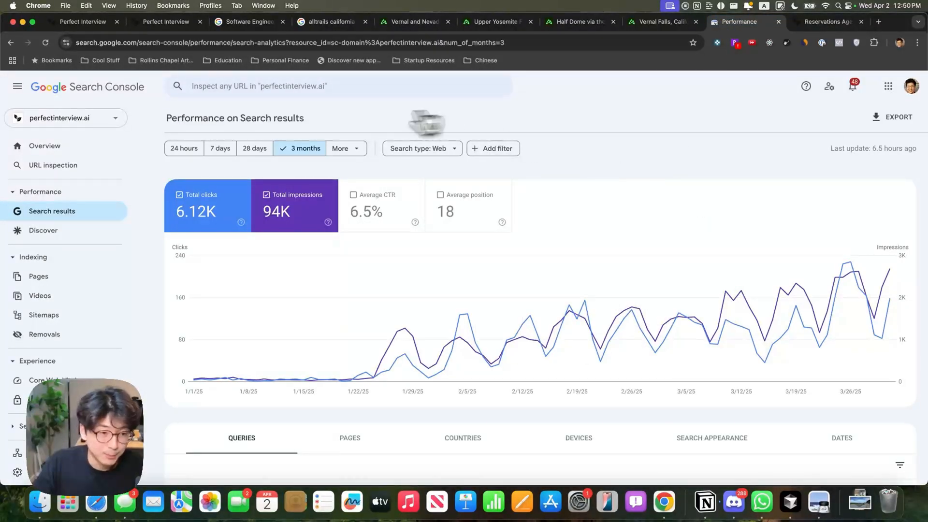
pyautogui.click(254, 149)
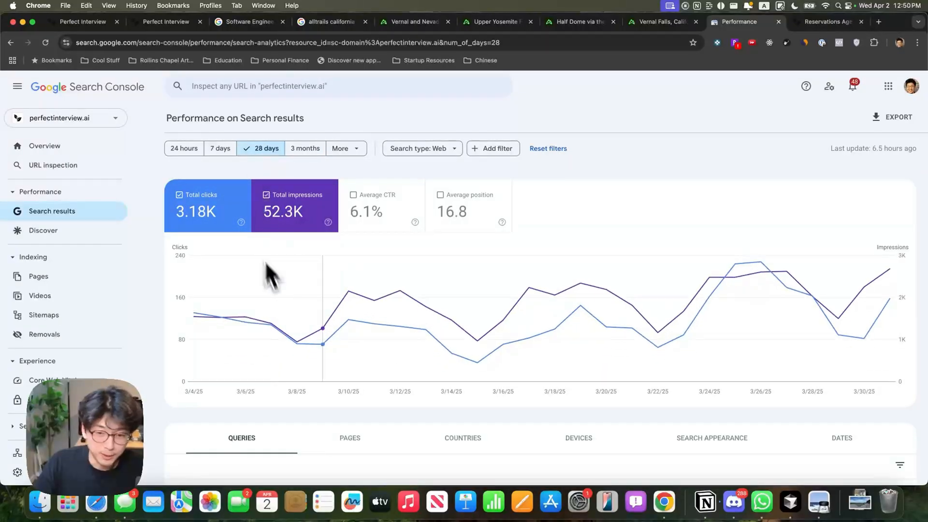
pyautogui.click(304, 148)
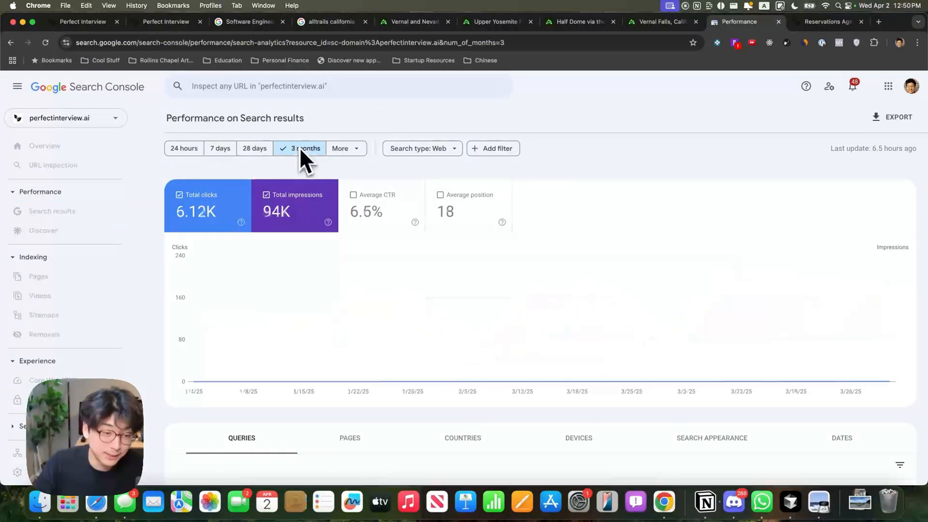
pyautogui.click(265, 147)
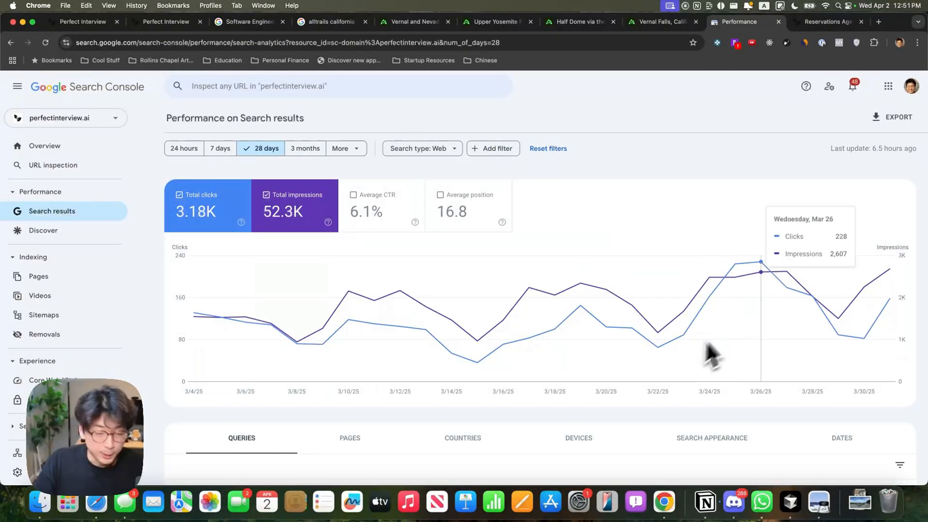